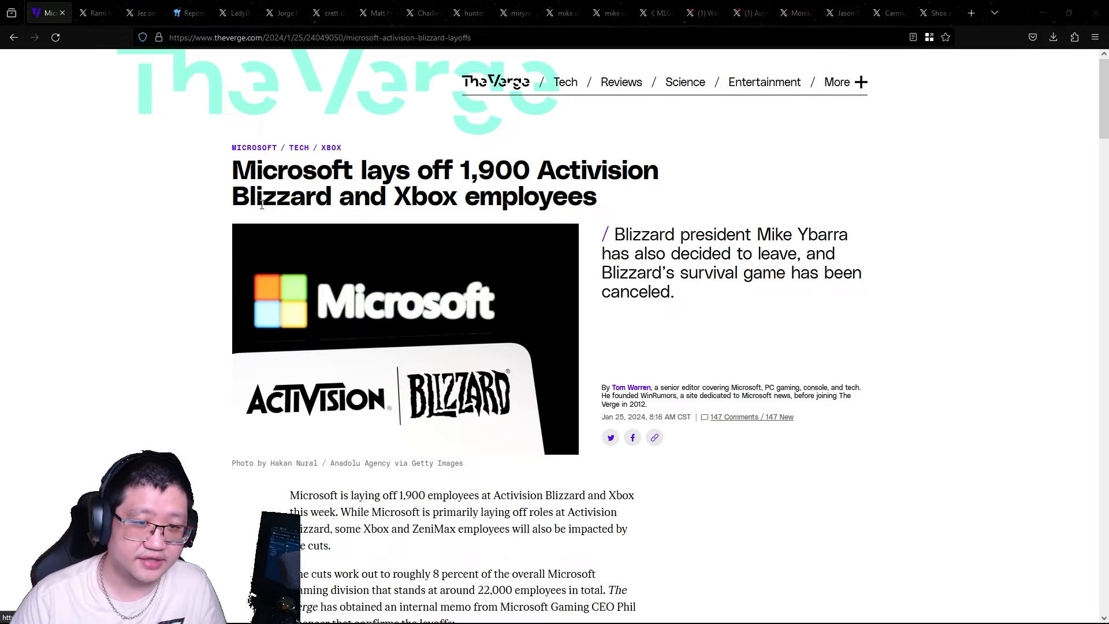
mouse_move(170, 369)
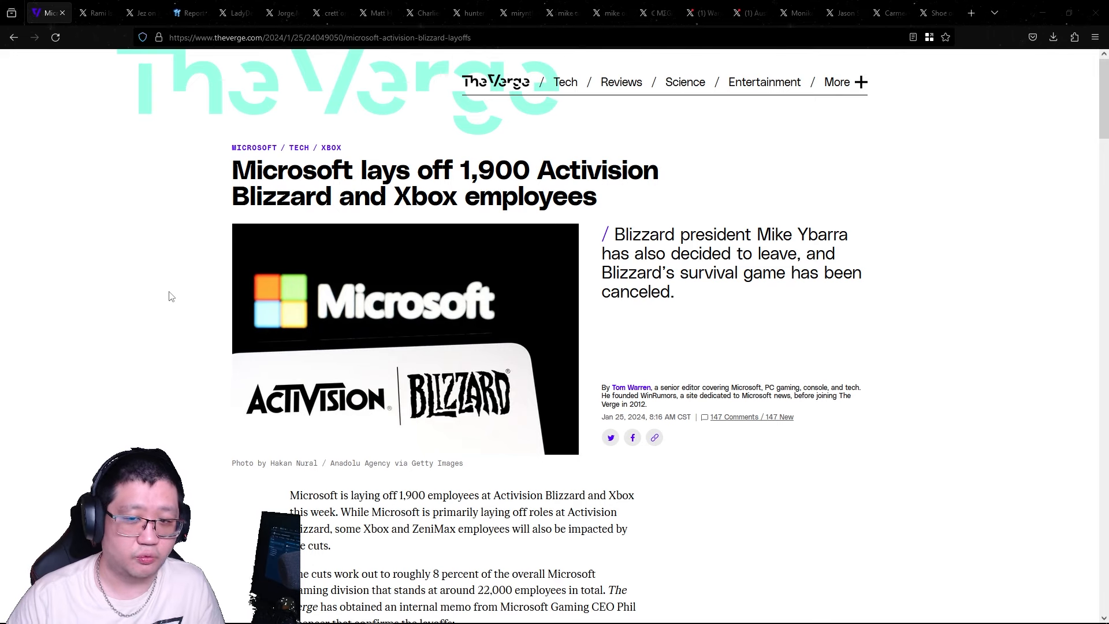
mouse_move(162, 258)
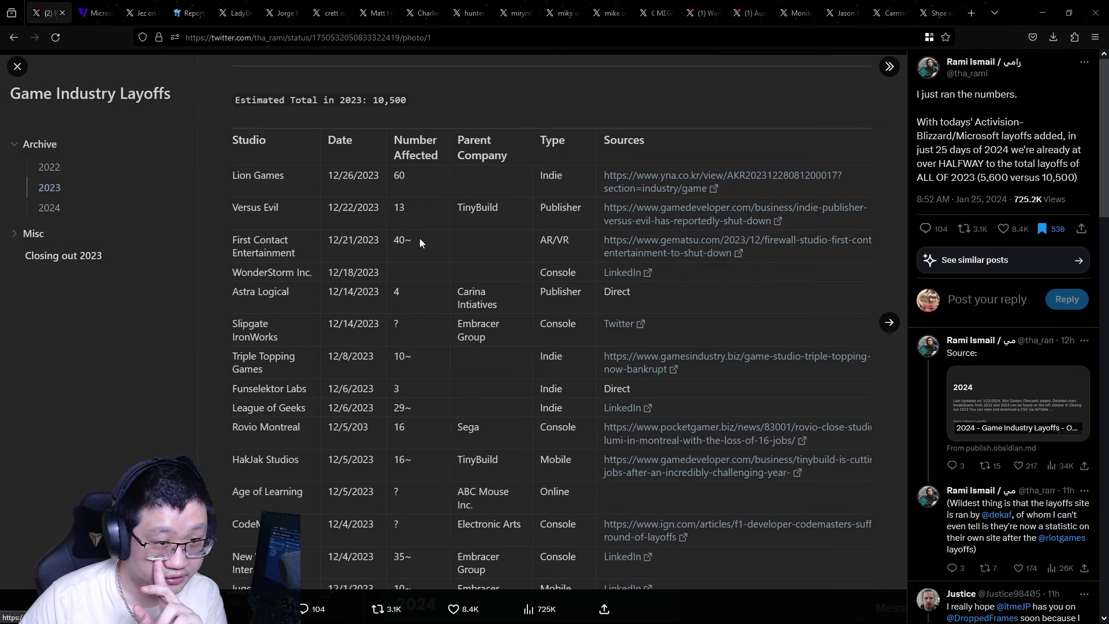
mouse_move(368, 114)
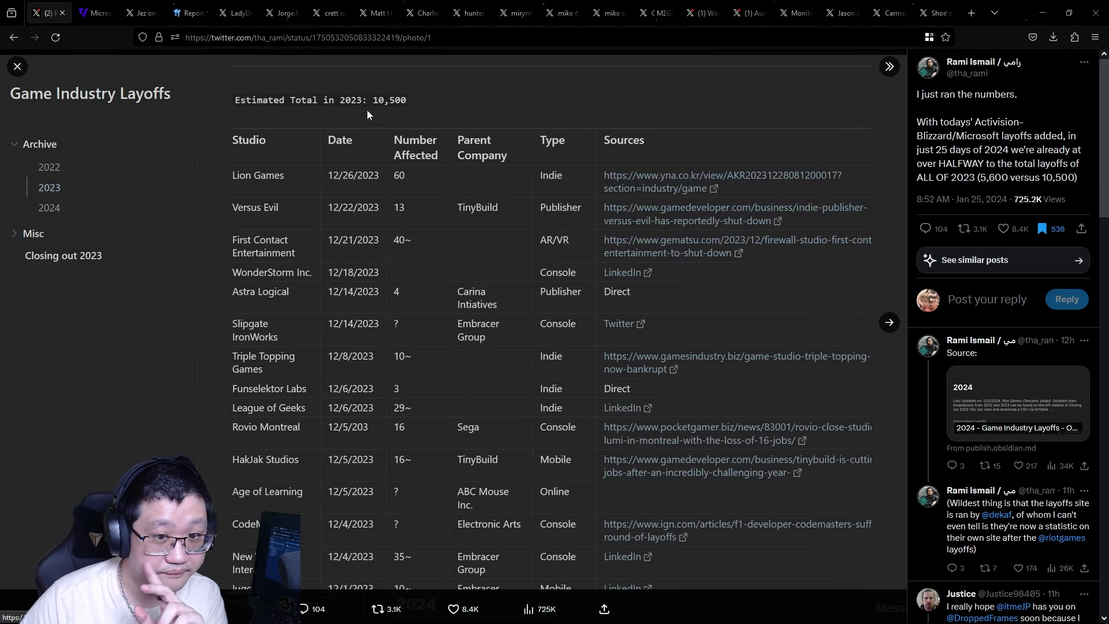
mouse_move(374, 113)
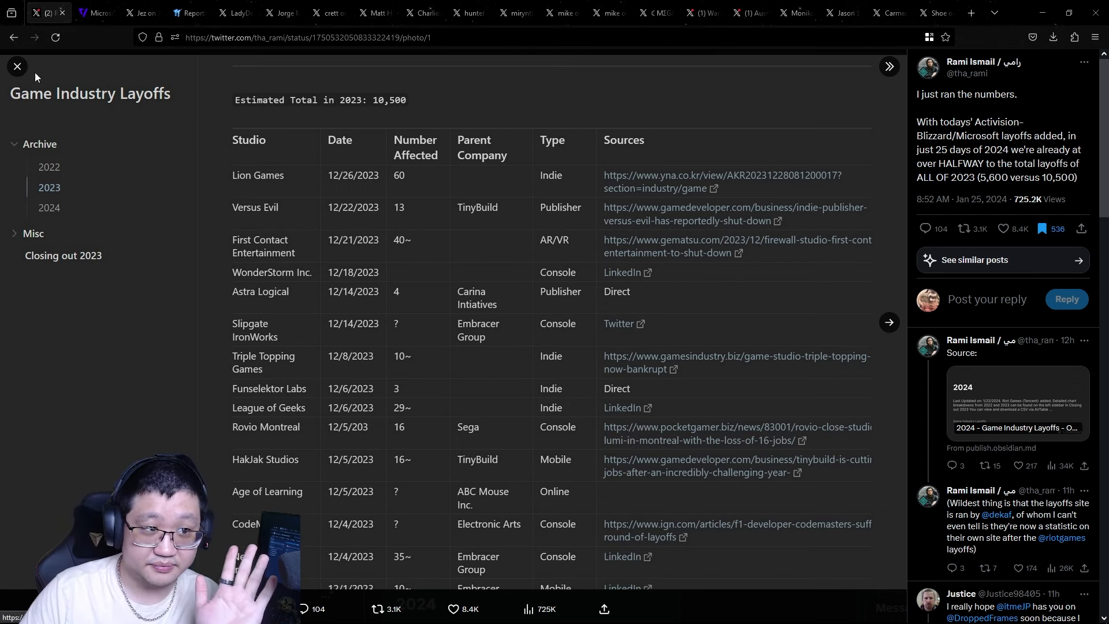
mouse_move(17, 67)
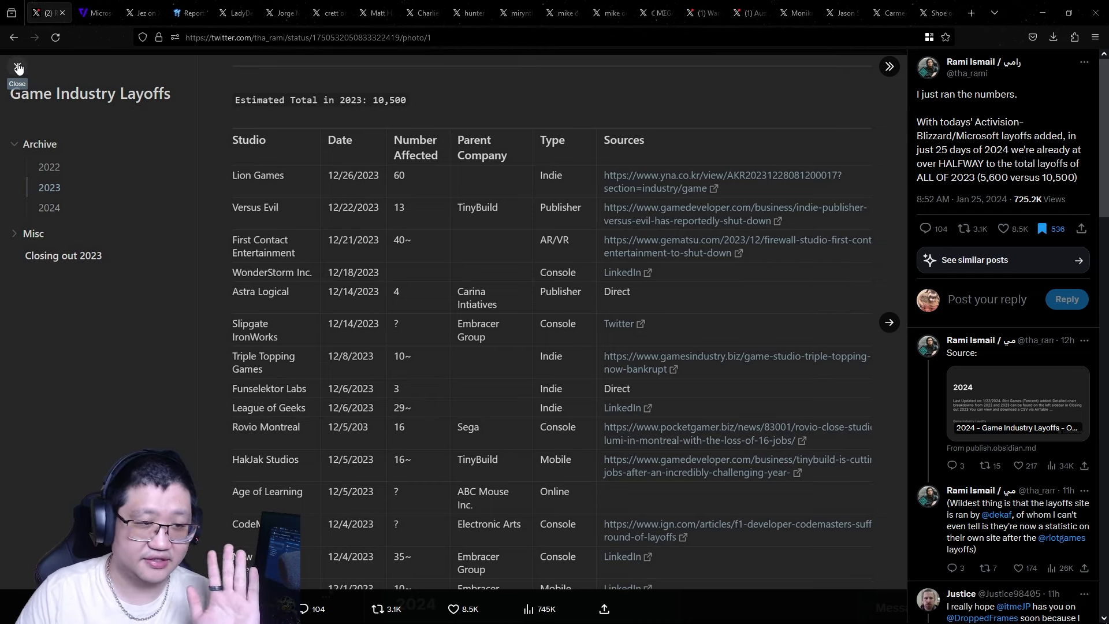
View the 2024 layoffs table photo, then return to Rami Ismail's post comparing 2024 and 2023 totals
left_click(18, 65)
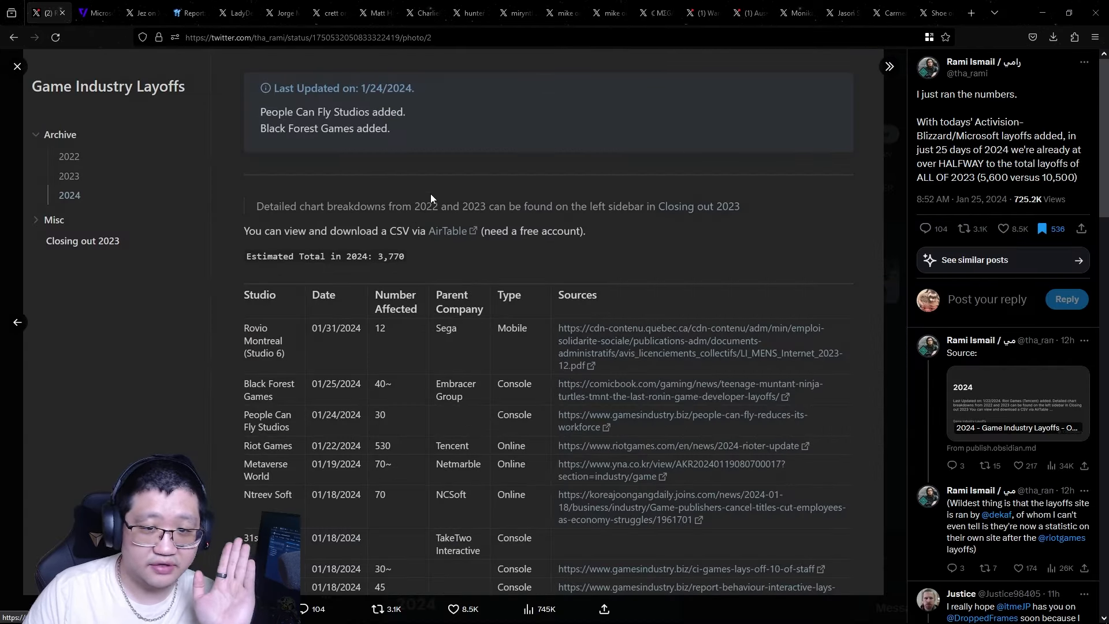
mouse_move(515, 273)
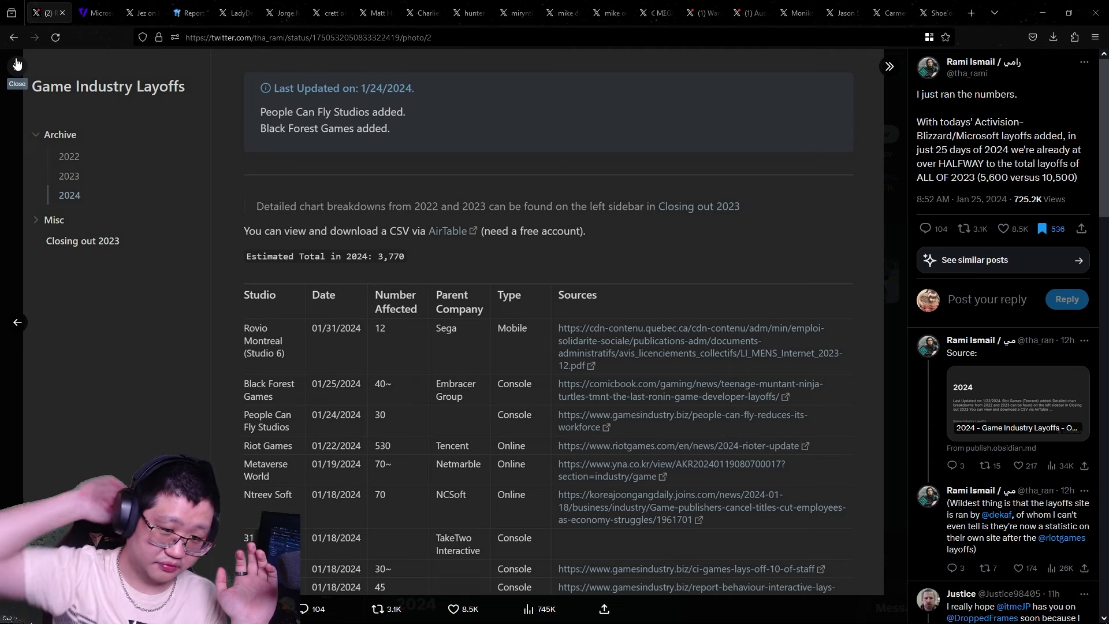
left_click(17, 64)
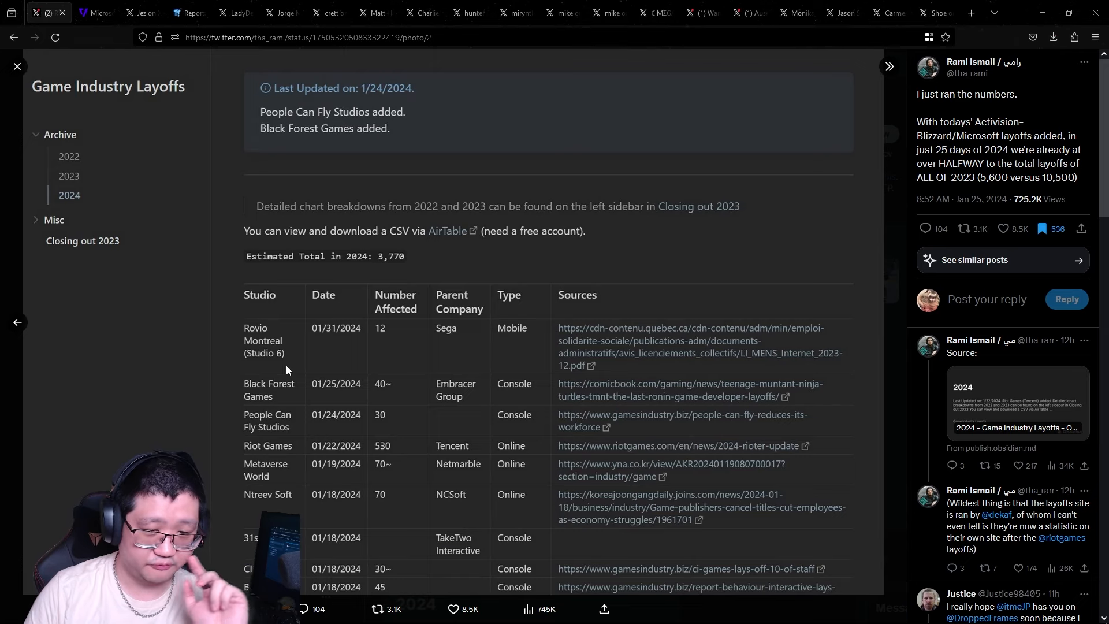
mouse_move(15, 64)
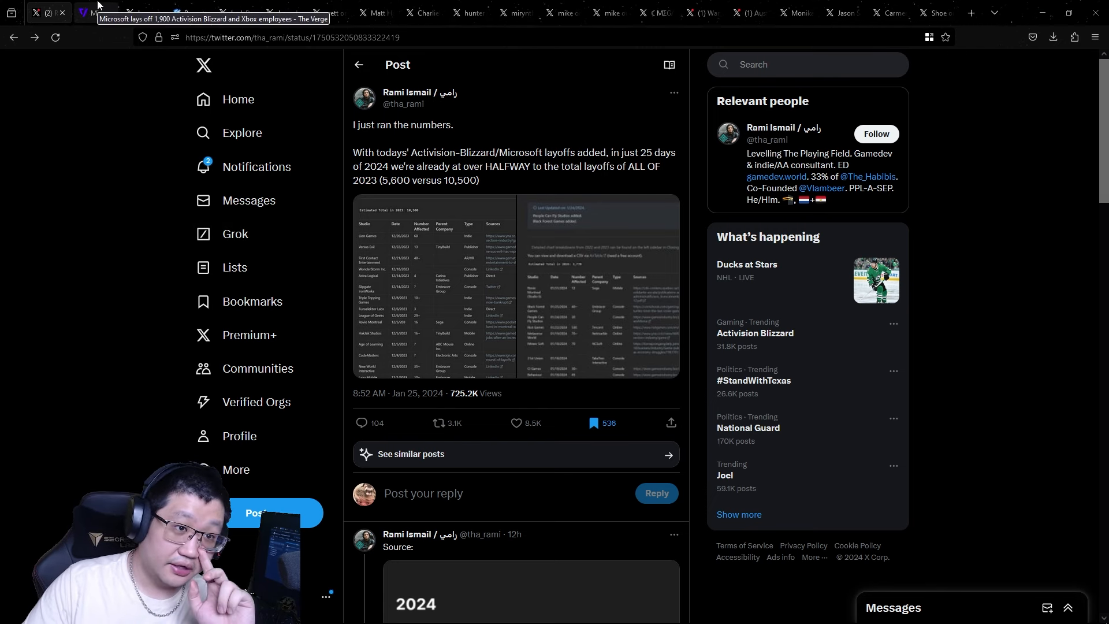
scroll("down", 3)
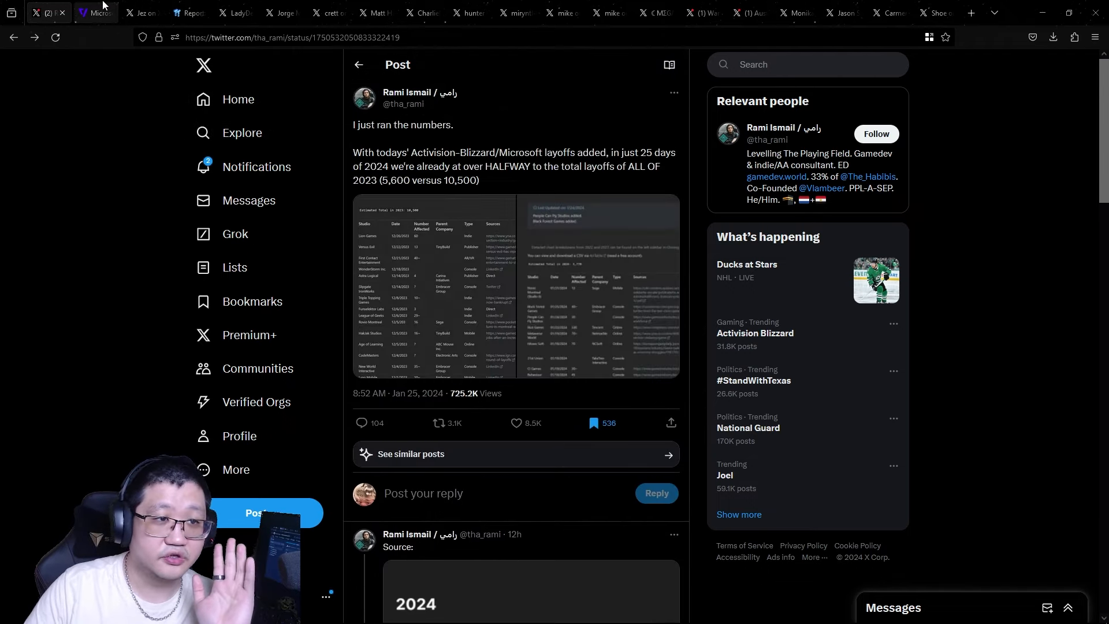
Switch to The Verge's 1,900-employee layoffs article and read further down
left_click(96, 13)
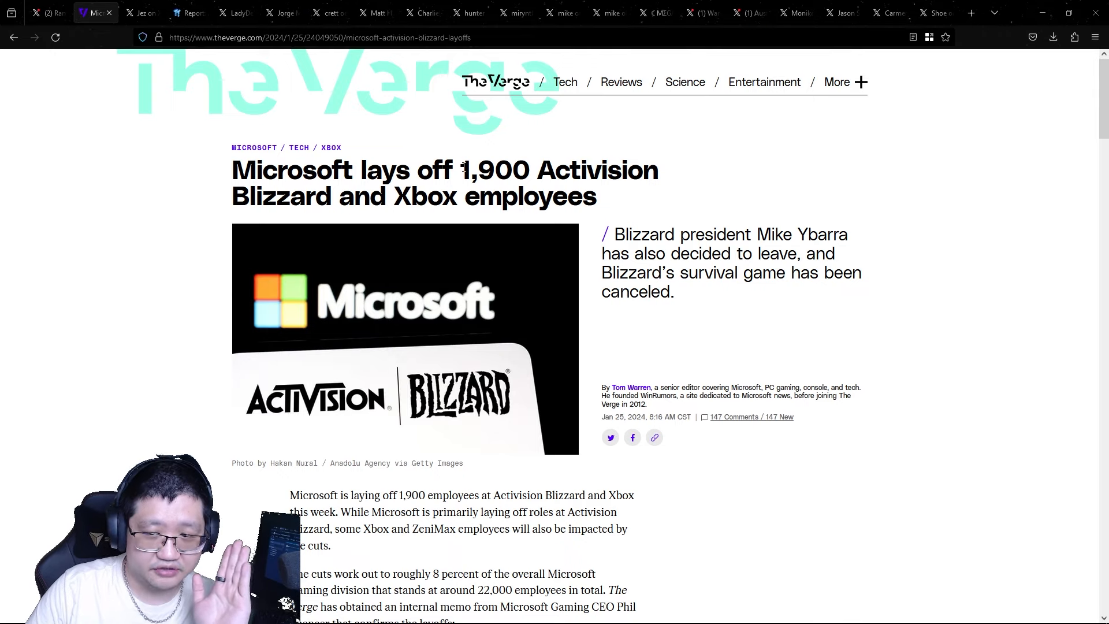
scroll("down", 3)
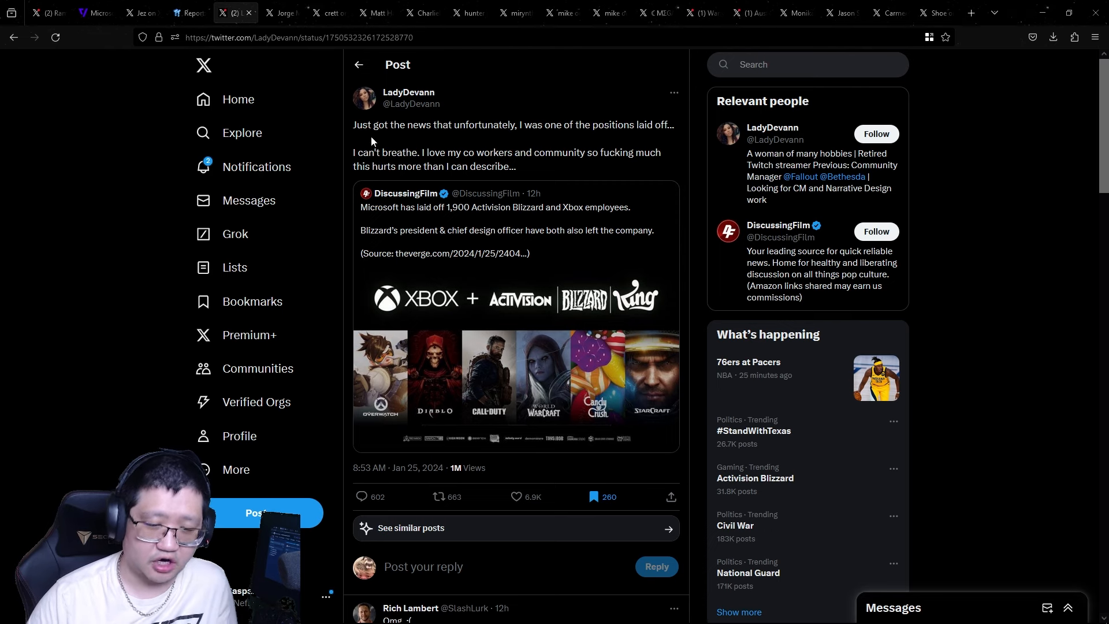
Read the replies, then close the read posts including the community manager's, landing on the next laid-off employee's post
scroll("down", 3)
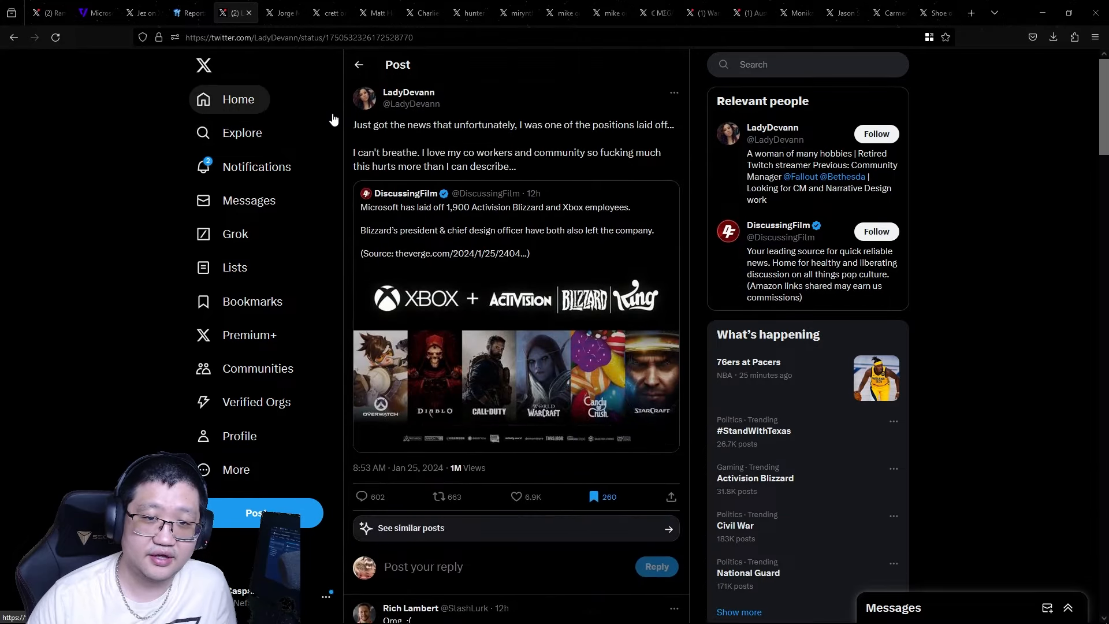
scroll("down", 3)
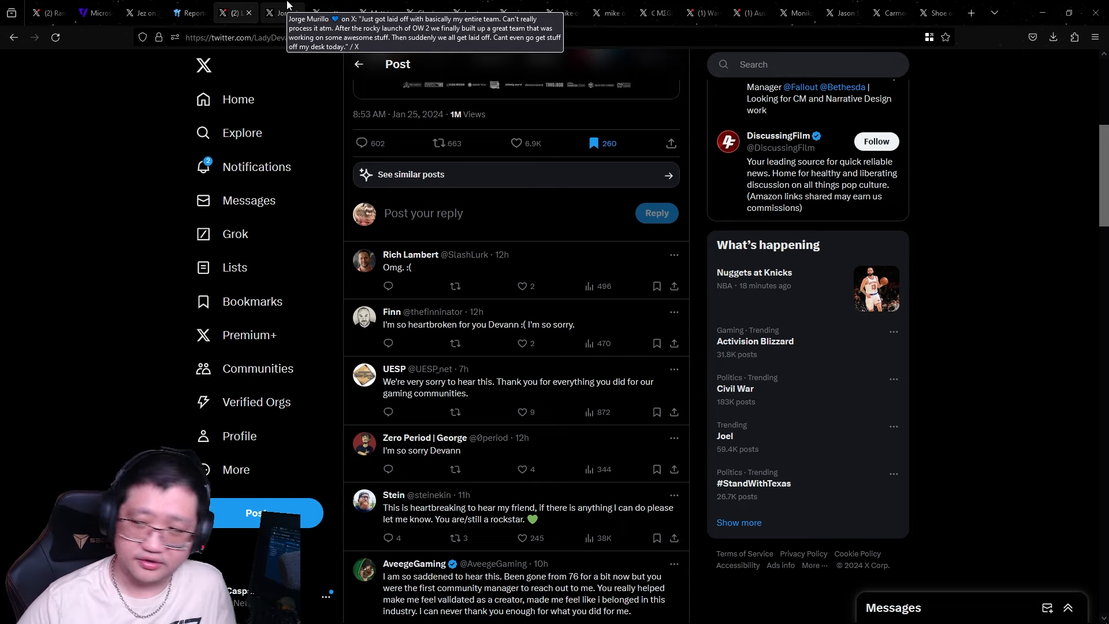
left_click(279, 13)
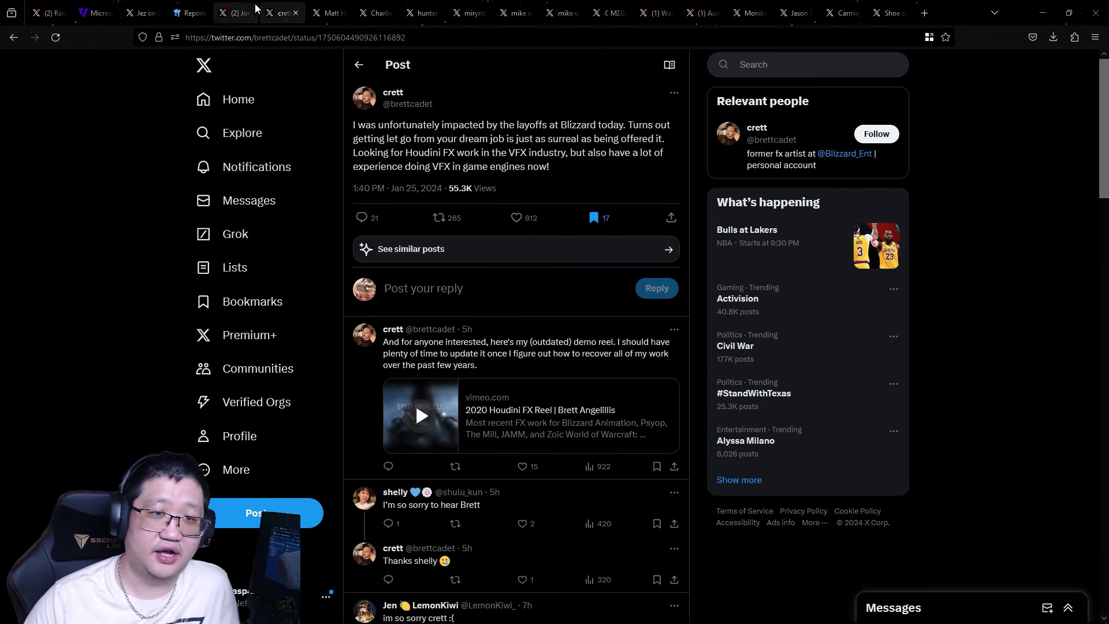
left_click(247, 13)
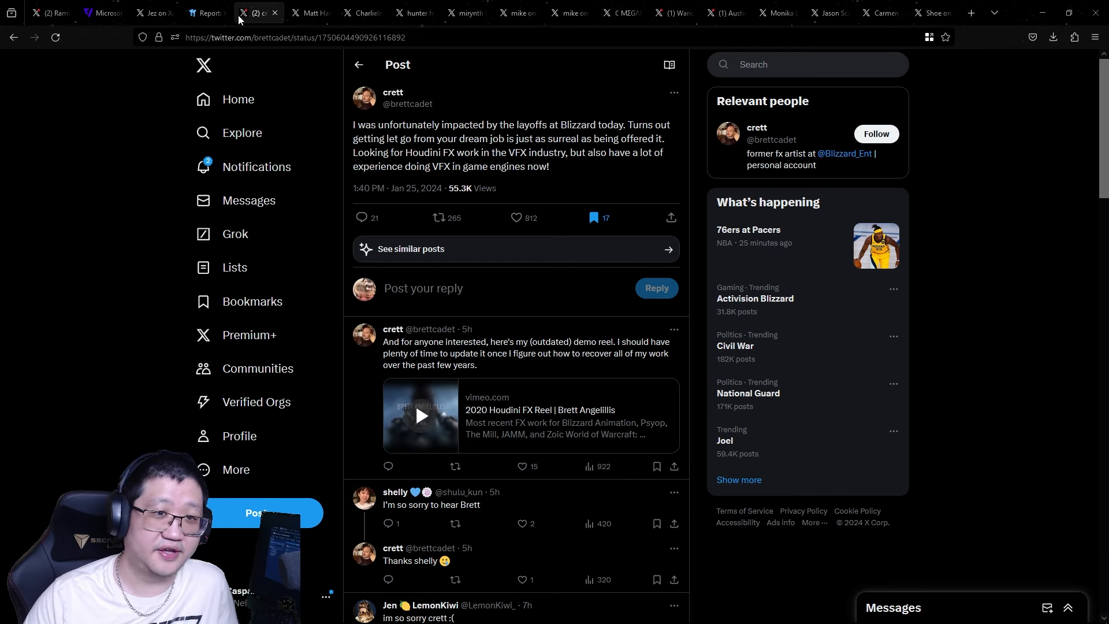
mouse_move(275, 12)
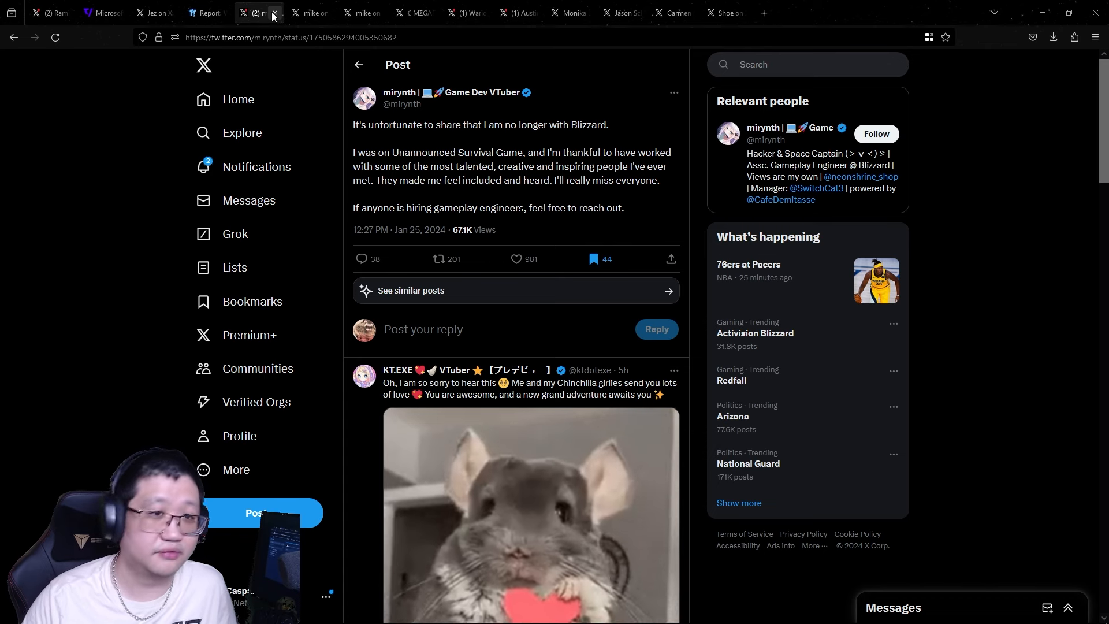
Close the gameplay engineer's departure post and the lost-team post to reach Wario64's breaking-news post
left_click(252, 12)
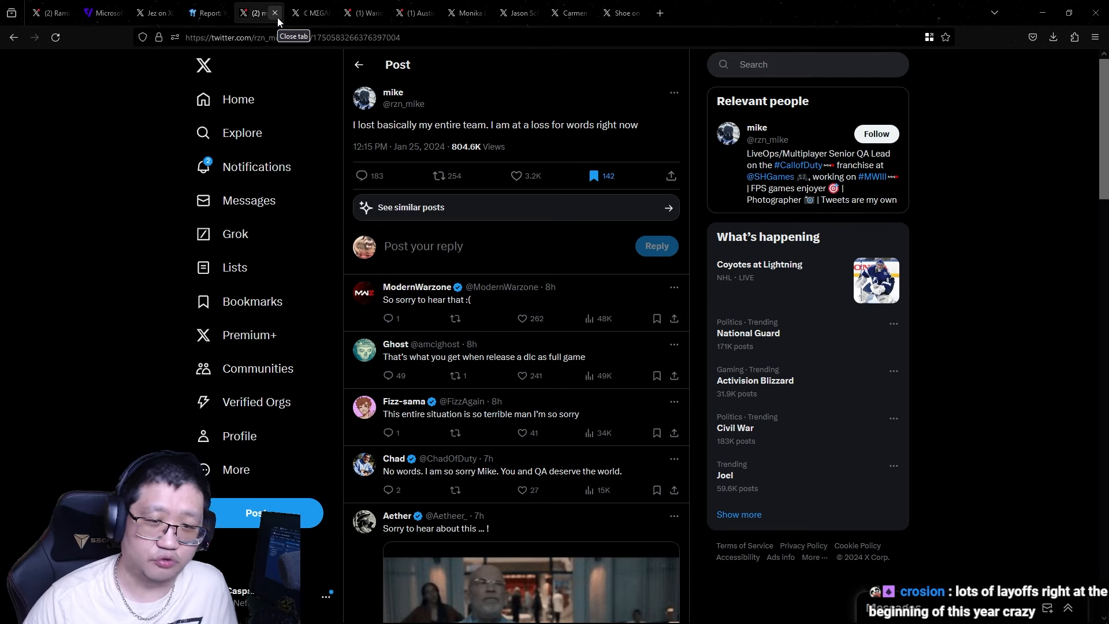
left_click(275, 13)
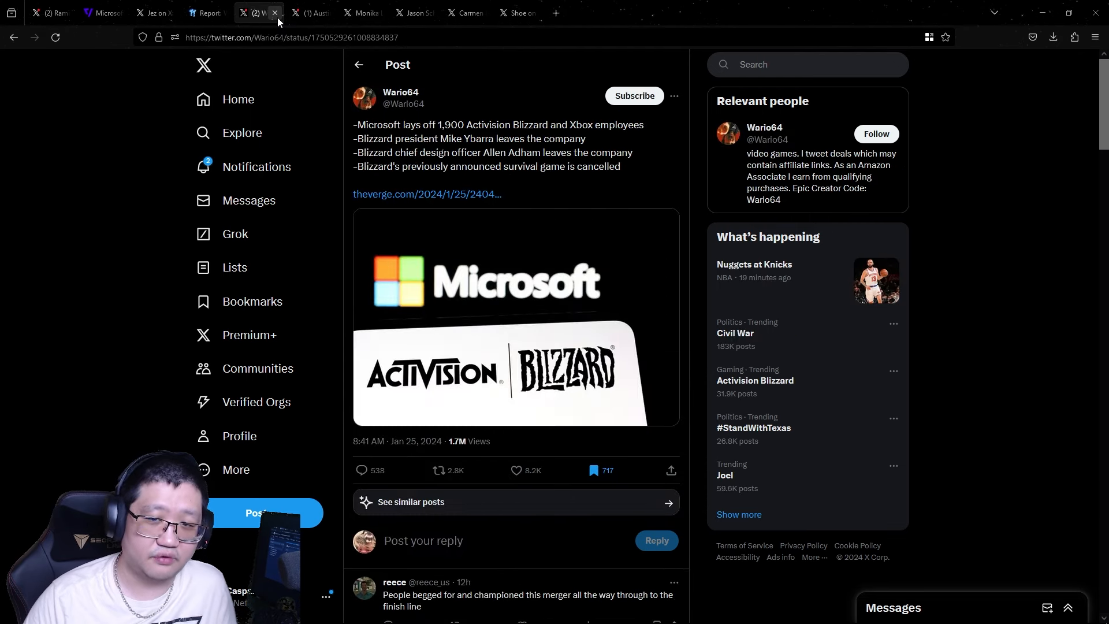
mouse_move(275, 13)
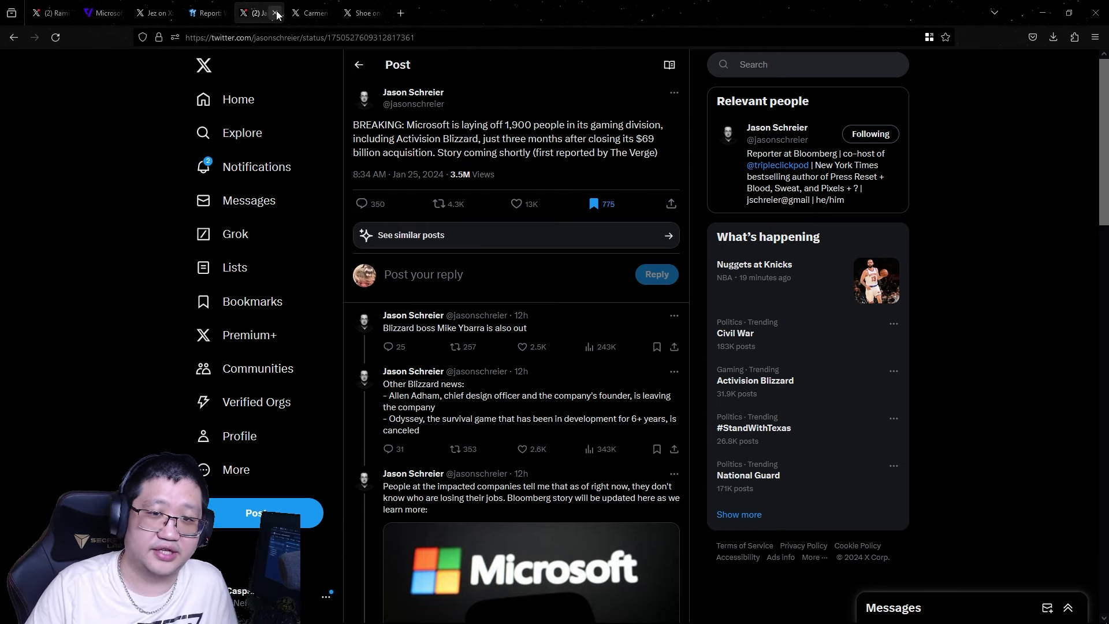
Bring up Carmen Lights' post on Blizzard's cancelled survival project
left_click(741, 12)
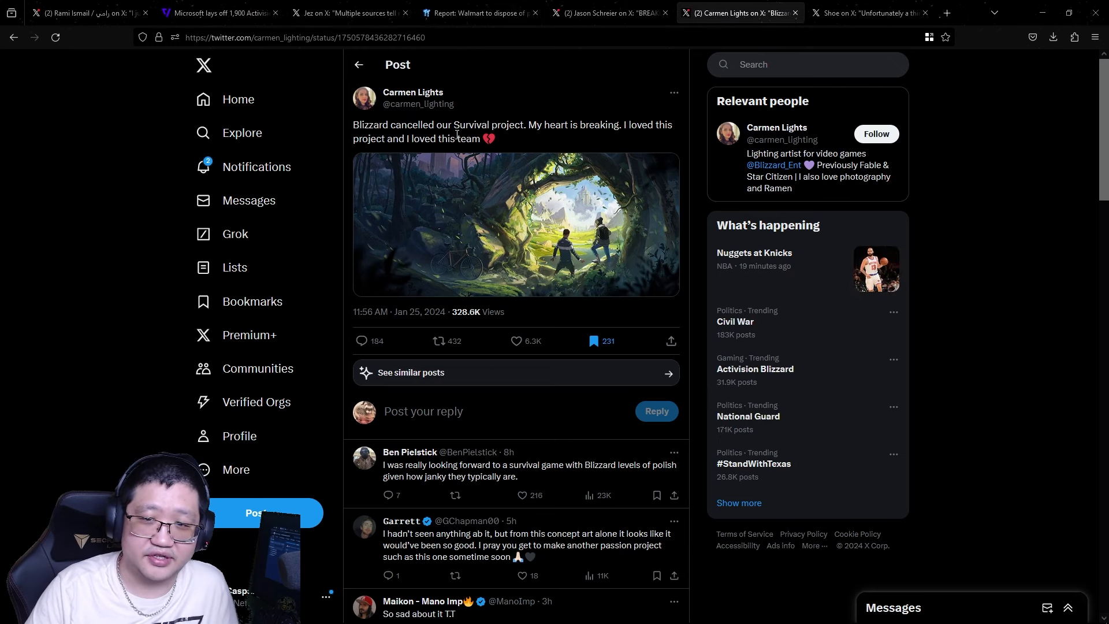
mouse_move(554, 64)
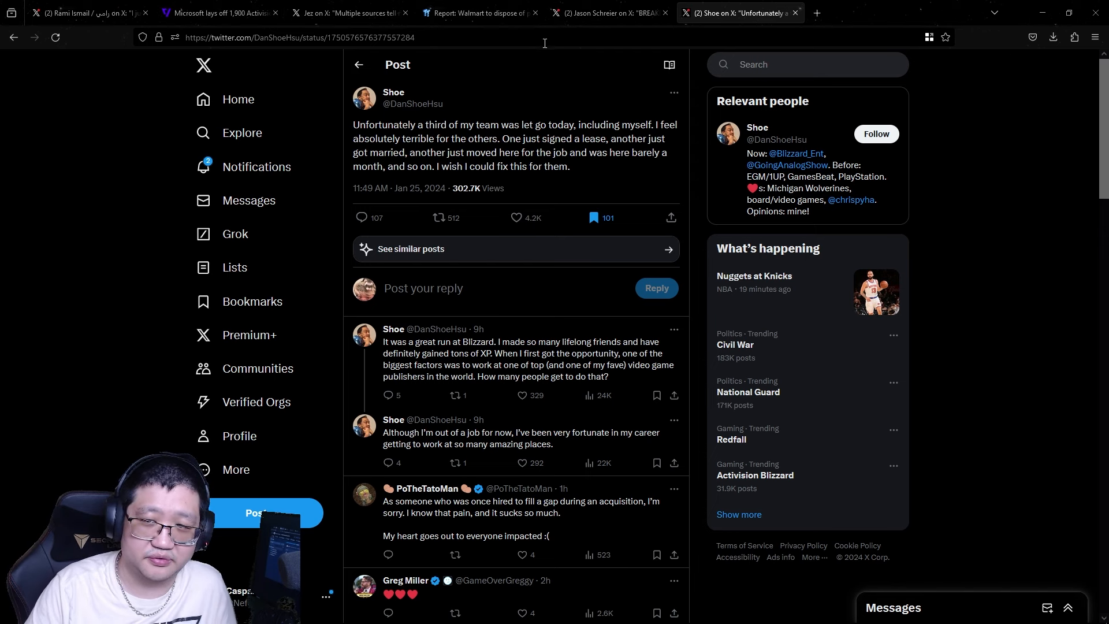
mouse_move(794, 13)
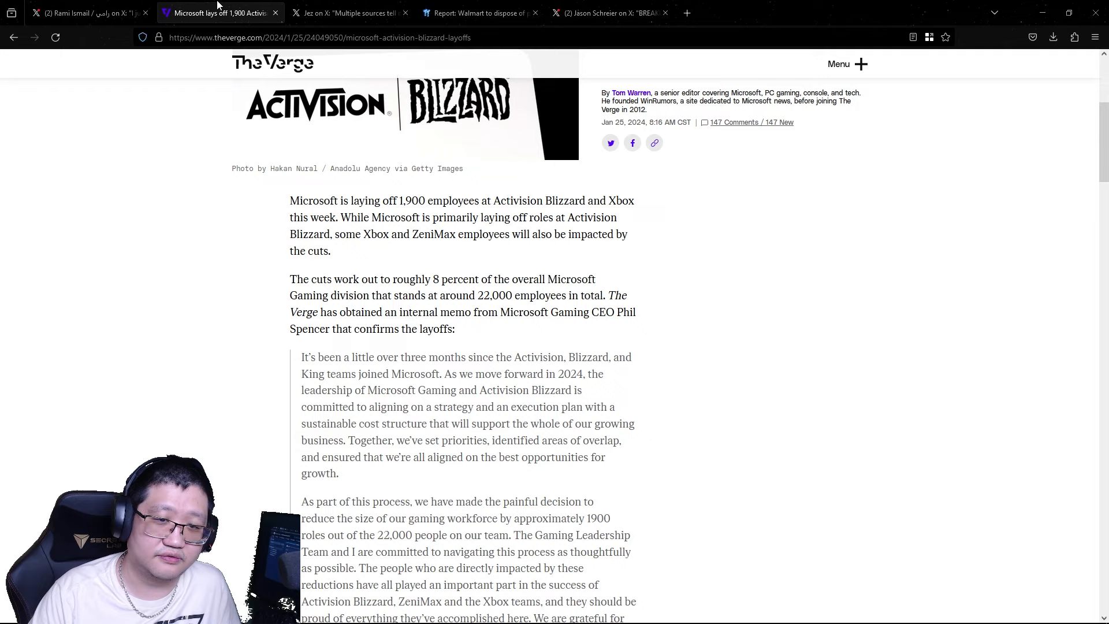
Read down The Verge layoffs article to Phil Spencer's internal memo
scroll("down", 3)
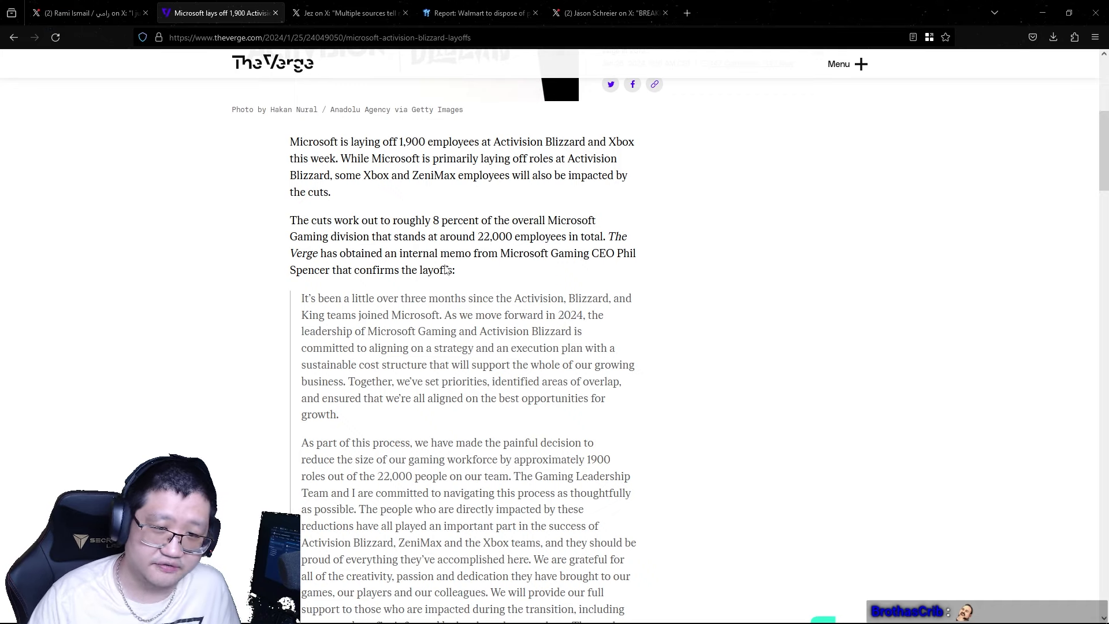
scroll("down", 3)
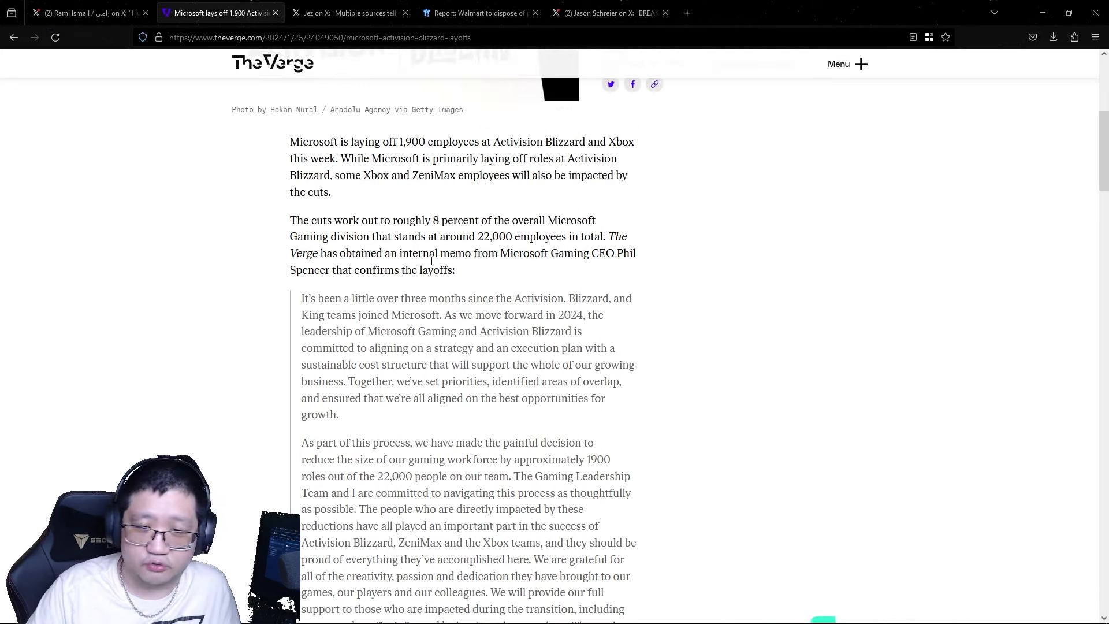
scroll("down", 3)
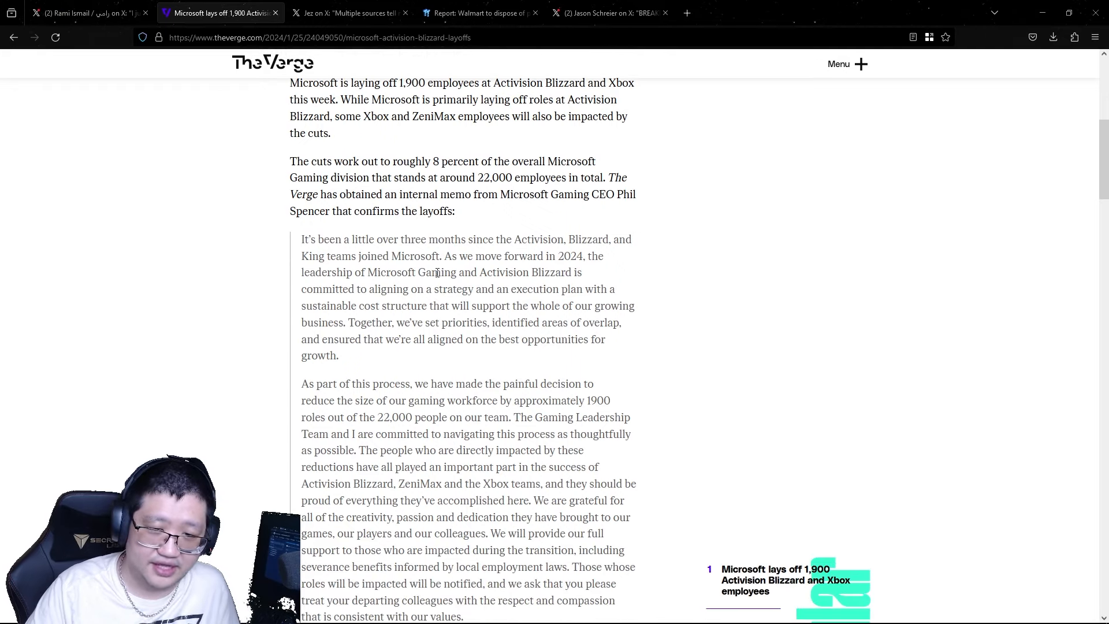
scroll("down", 3)
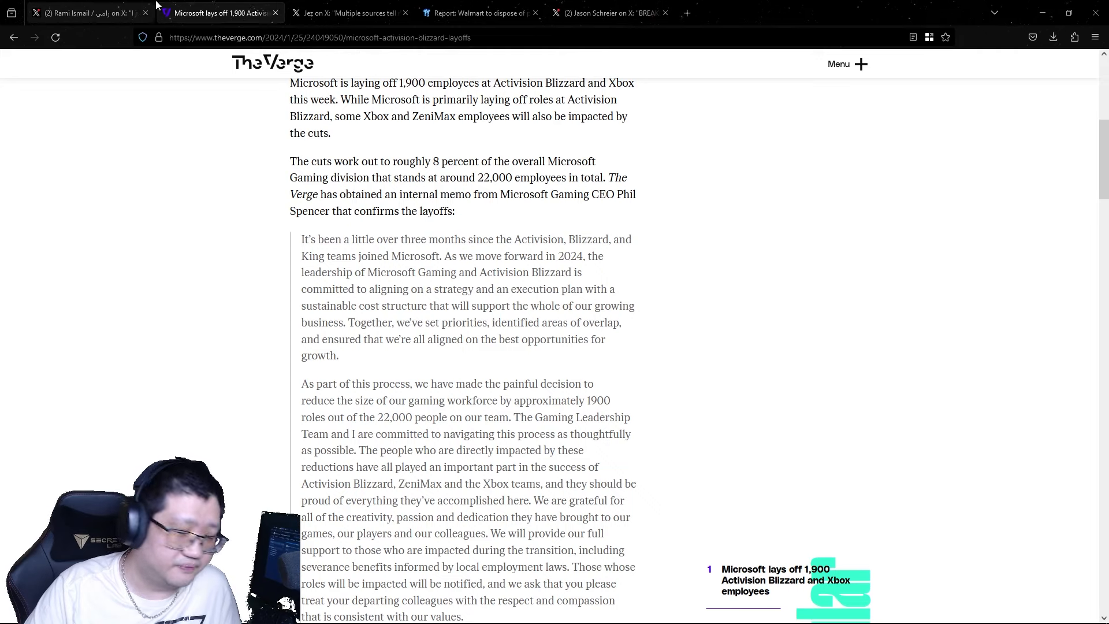
mouse_move(220, 13)
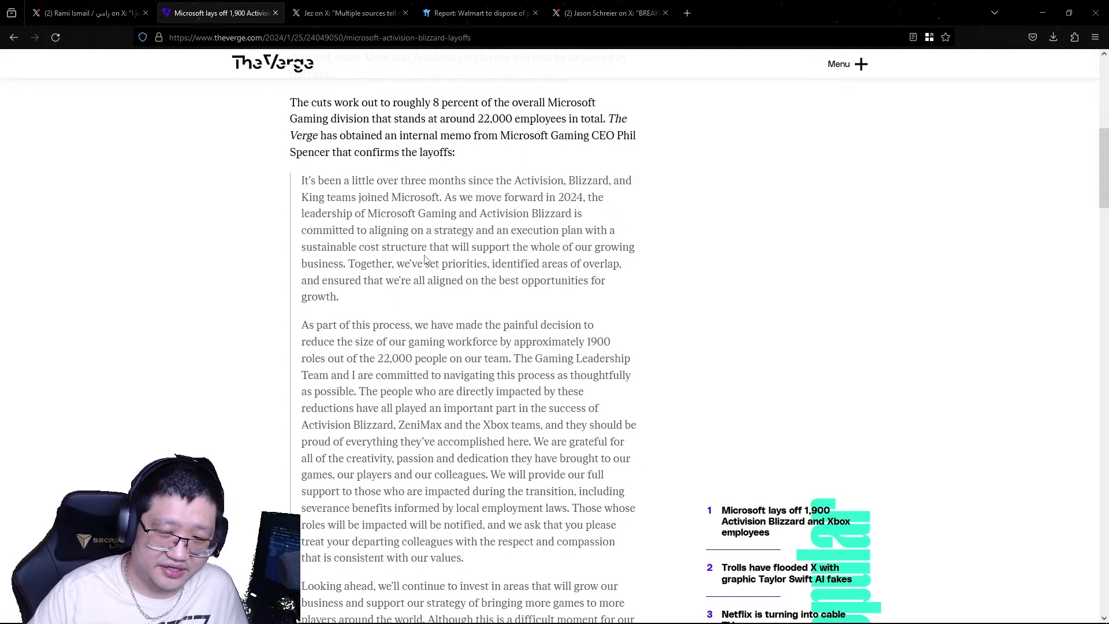
scroll("down", 3)
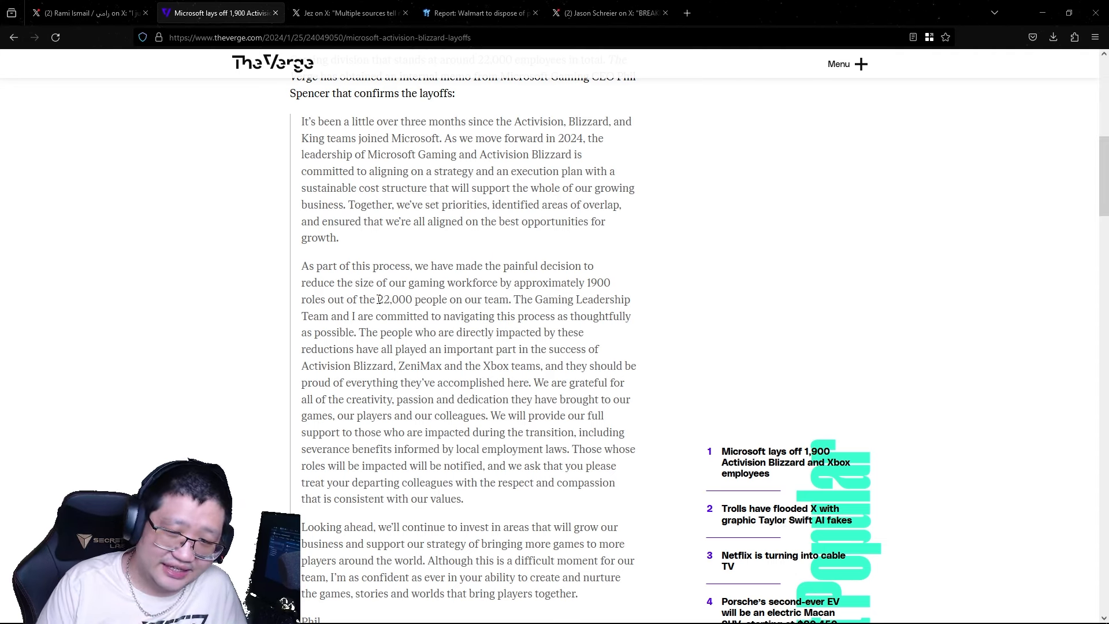
scroll("down", 3)
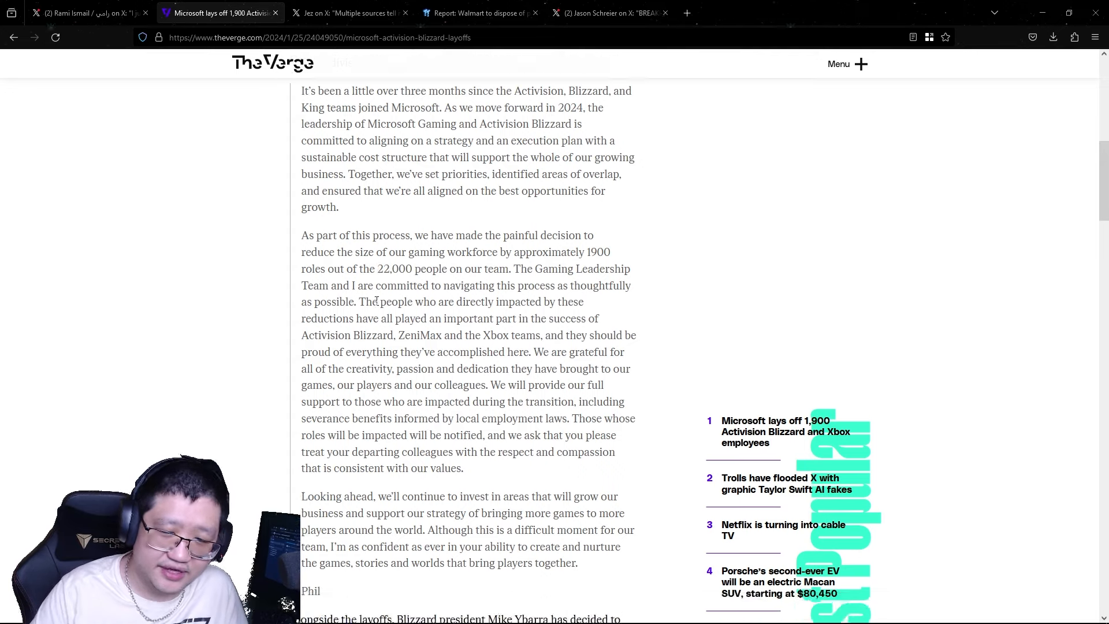
scroll("down", 3)
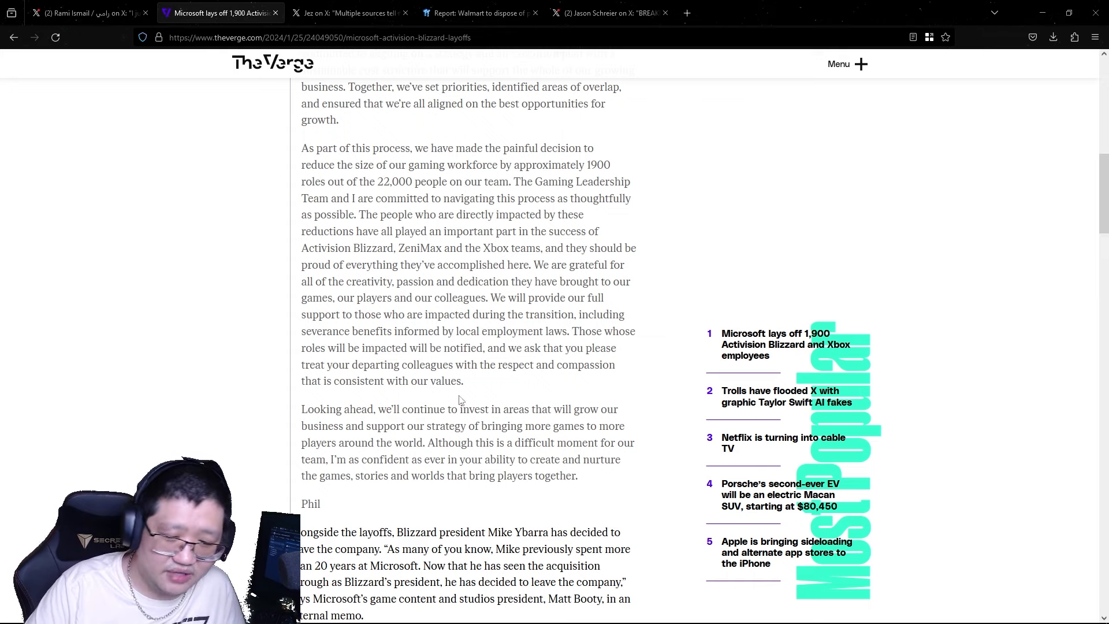
left_click_drag(353, 165, 470, 314)
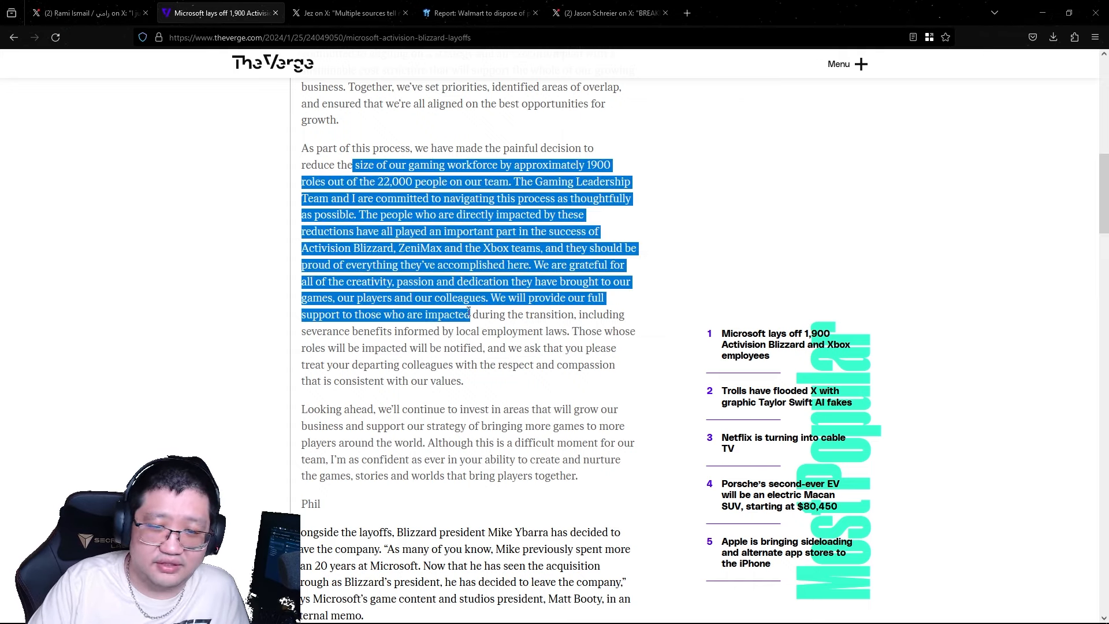
left_click(467, 311)
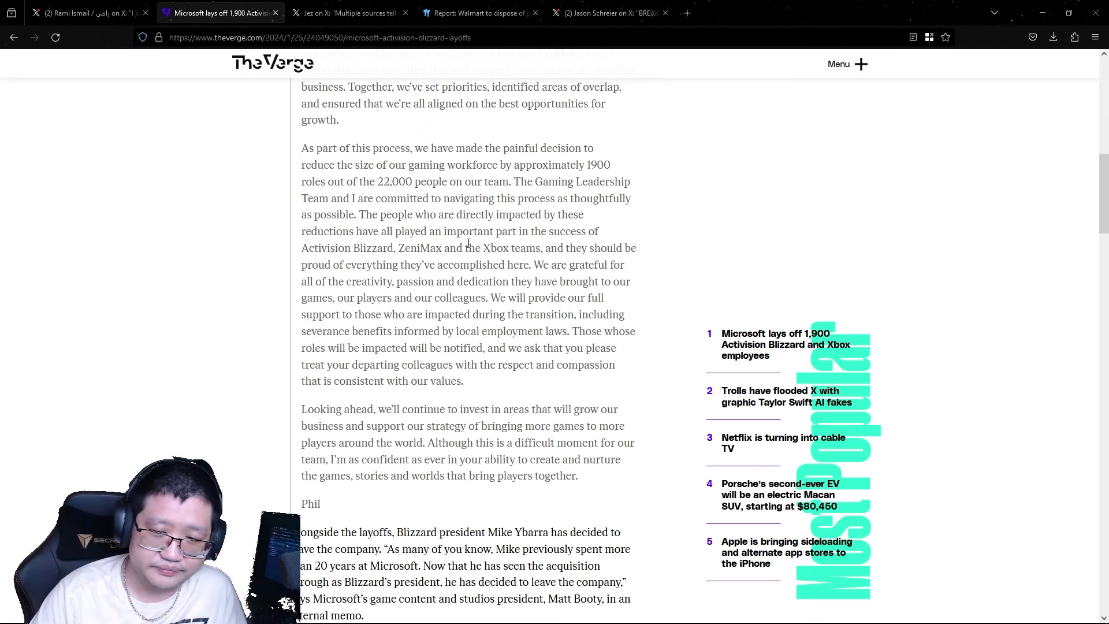
mouse_move(459, 286)
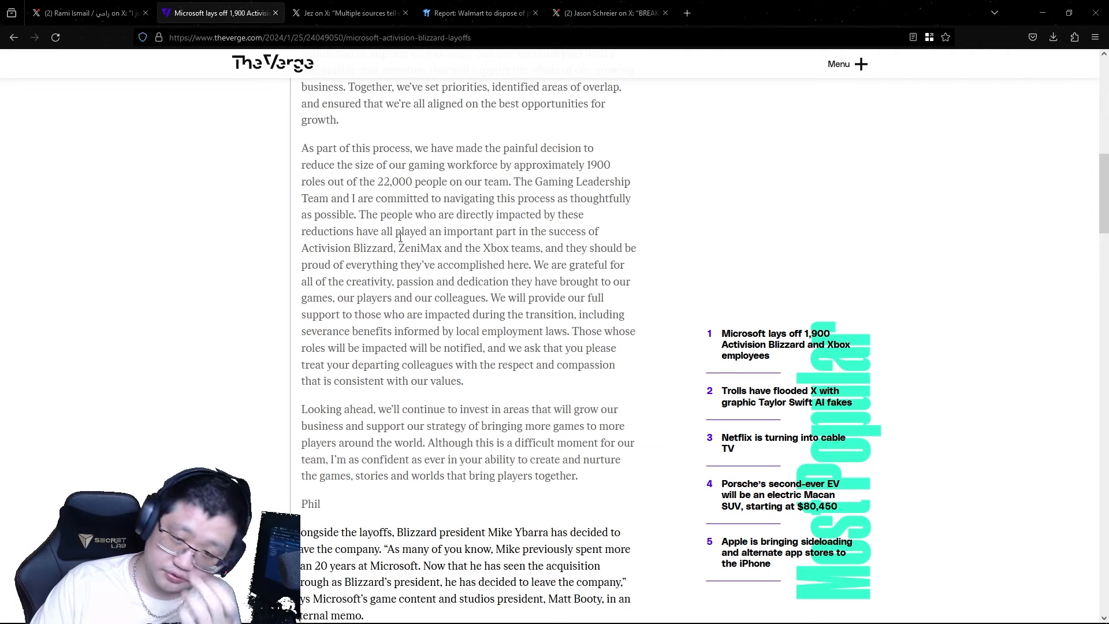
scroll("down", 3)
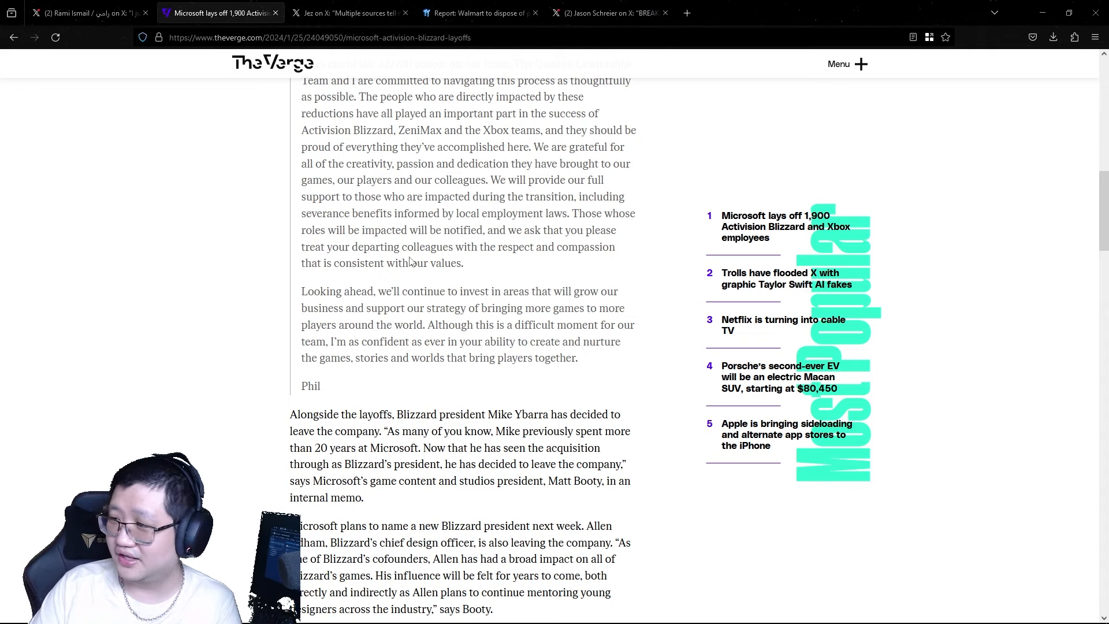
scroll("down", 3)
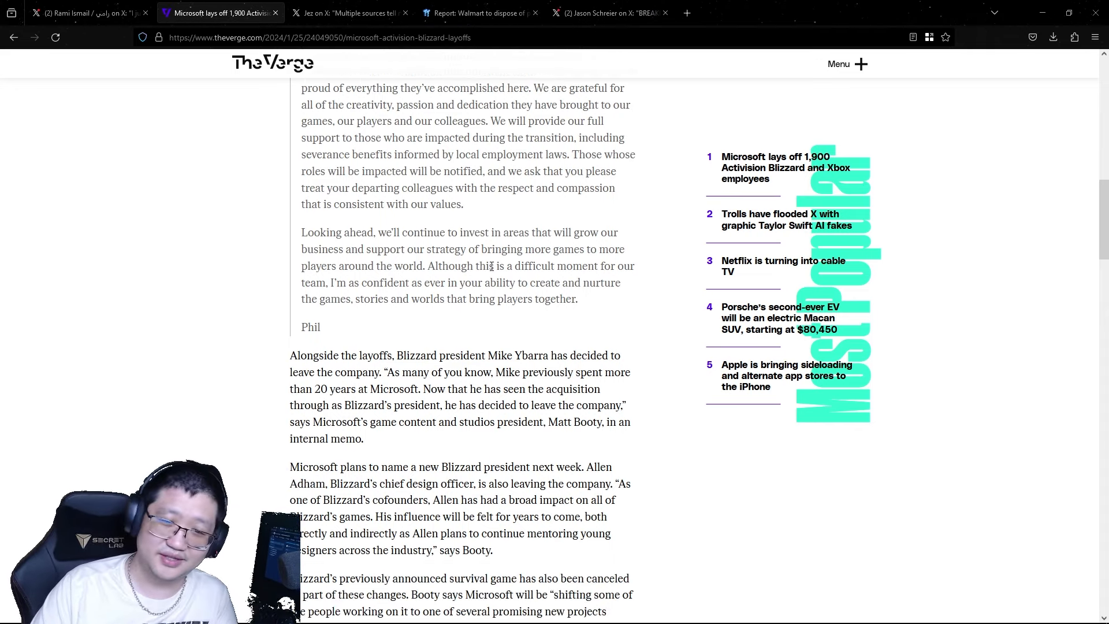
scroll("down", 3)
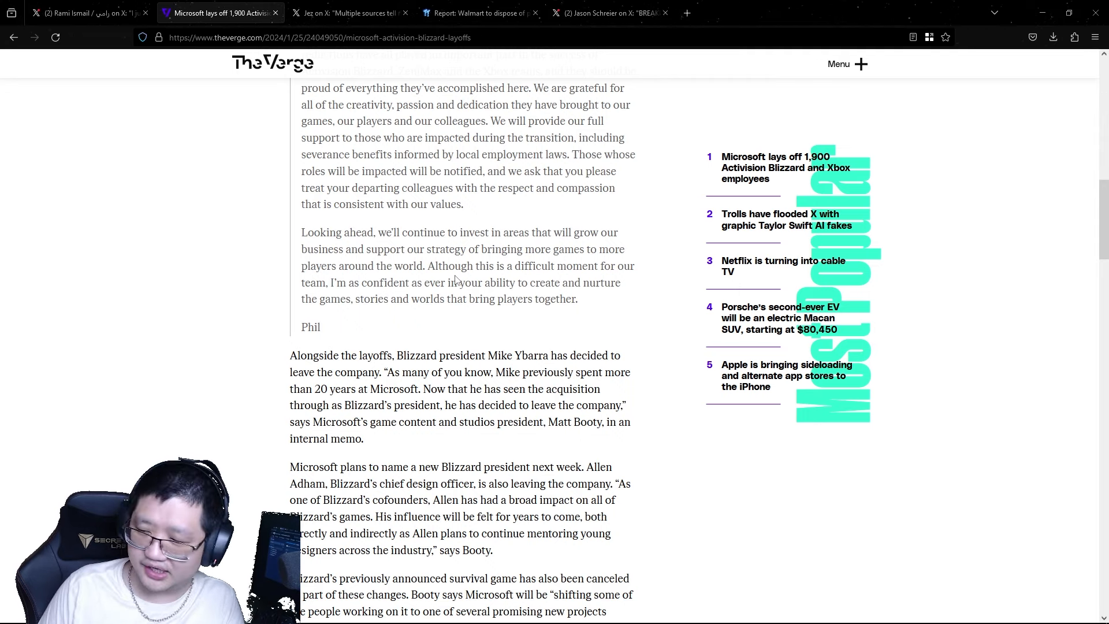
scroll("down", 3)
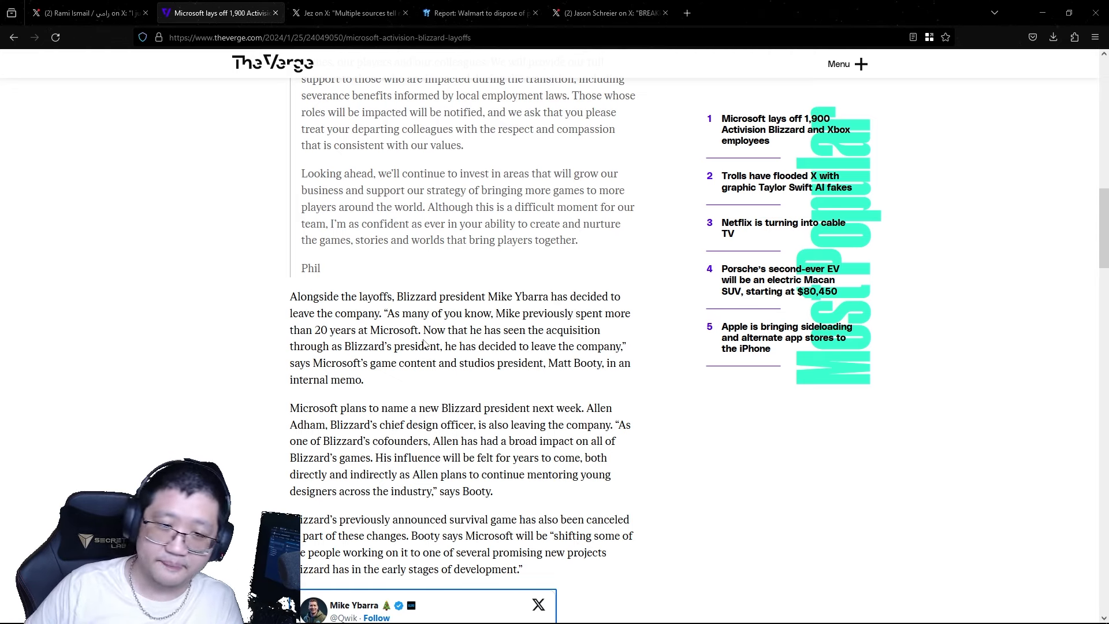
Highlight the thank-you passage in Mike Ybarra's post within The Verge article
scroll("down", 3)
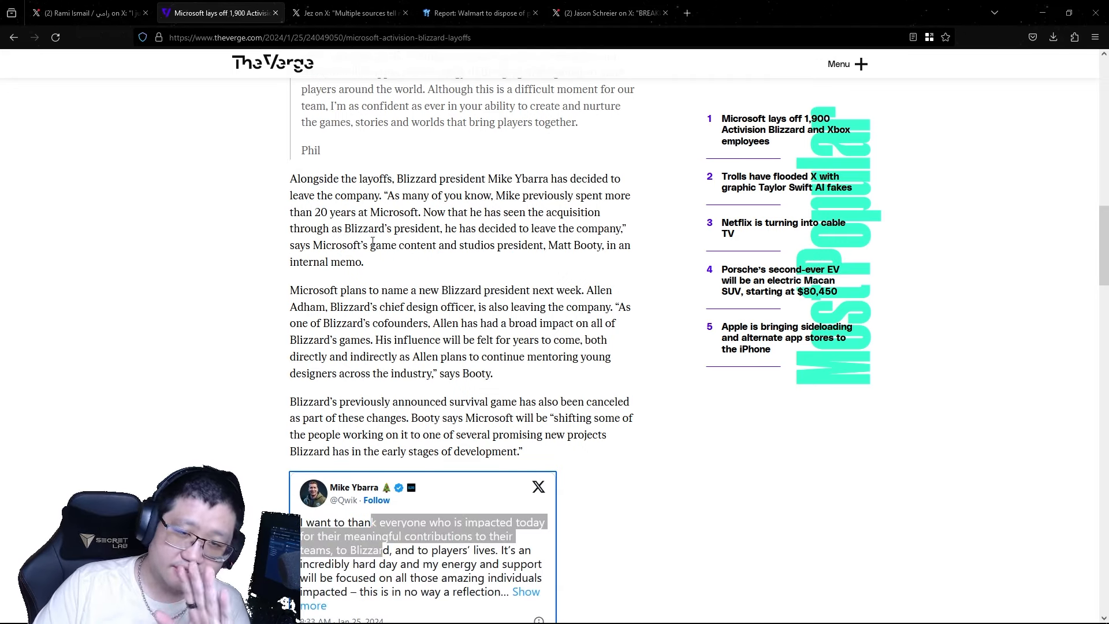
left_click_drag(289, 178, 432, 195)
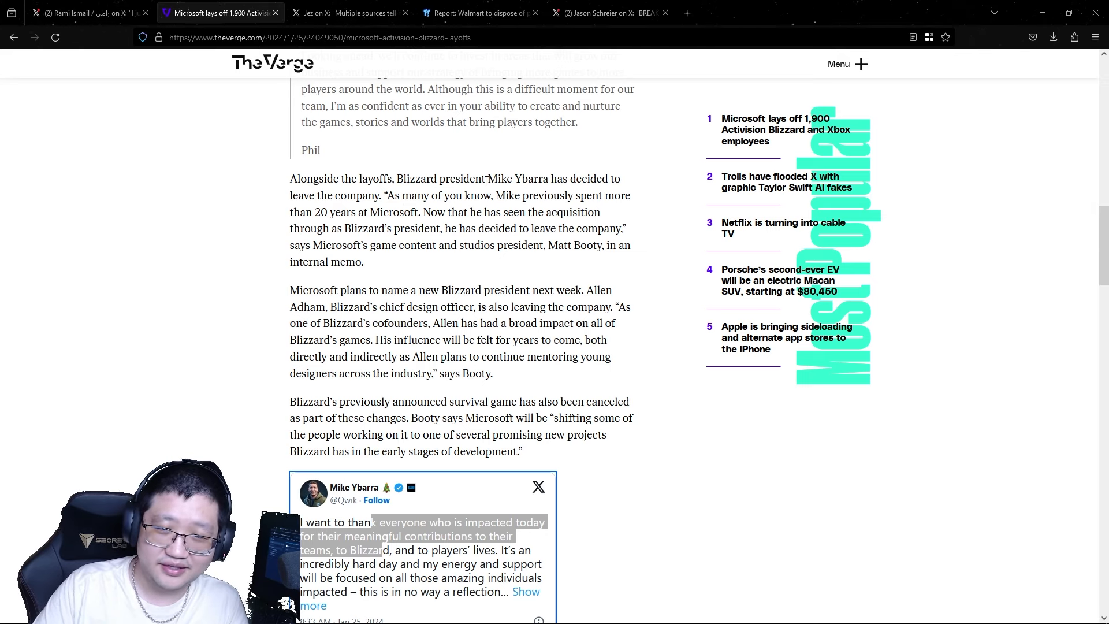
double_click(532, 178)
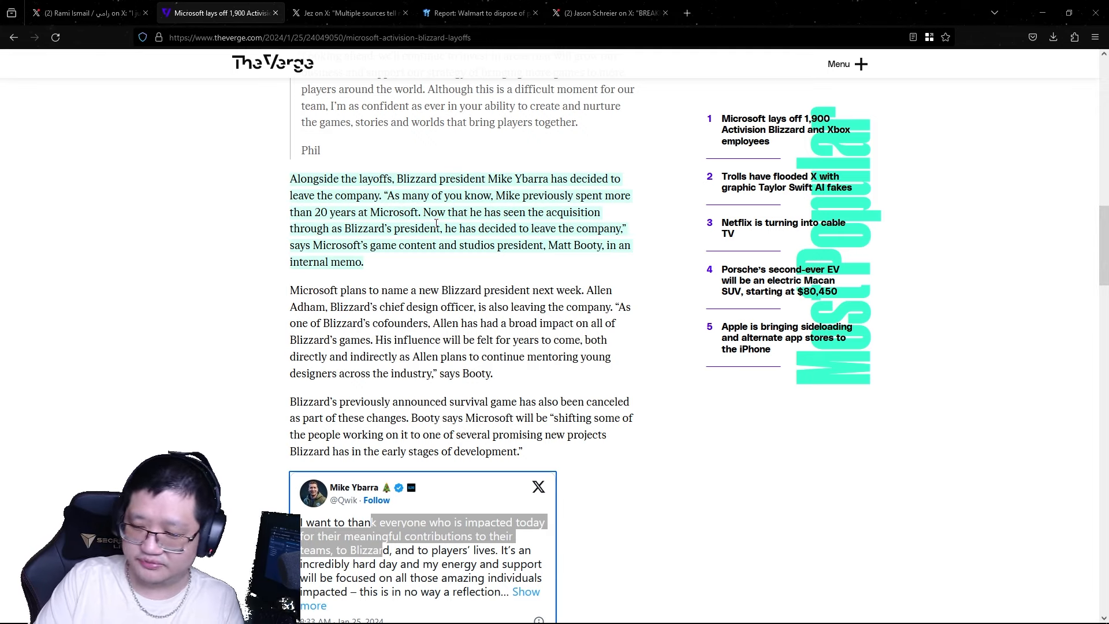
Read on through the article toward Matt Booty's memo
scroll("down", 3)
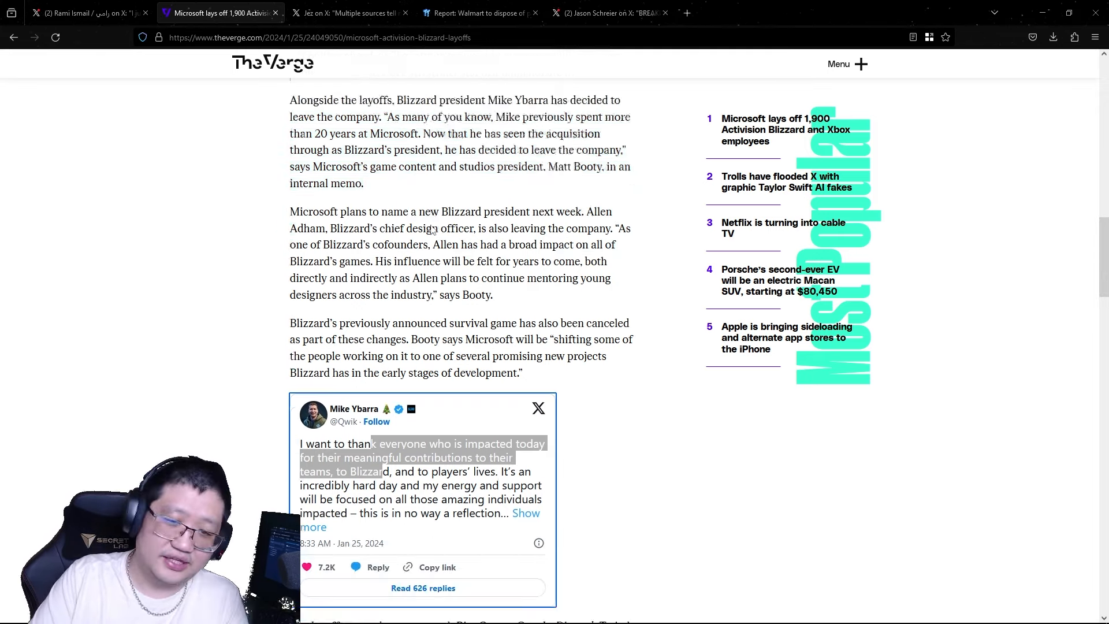
scroll("down", 3)
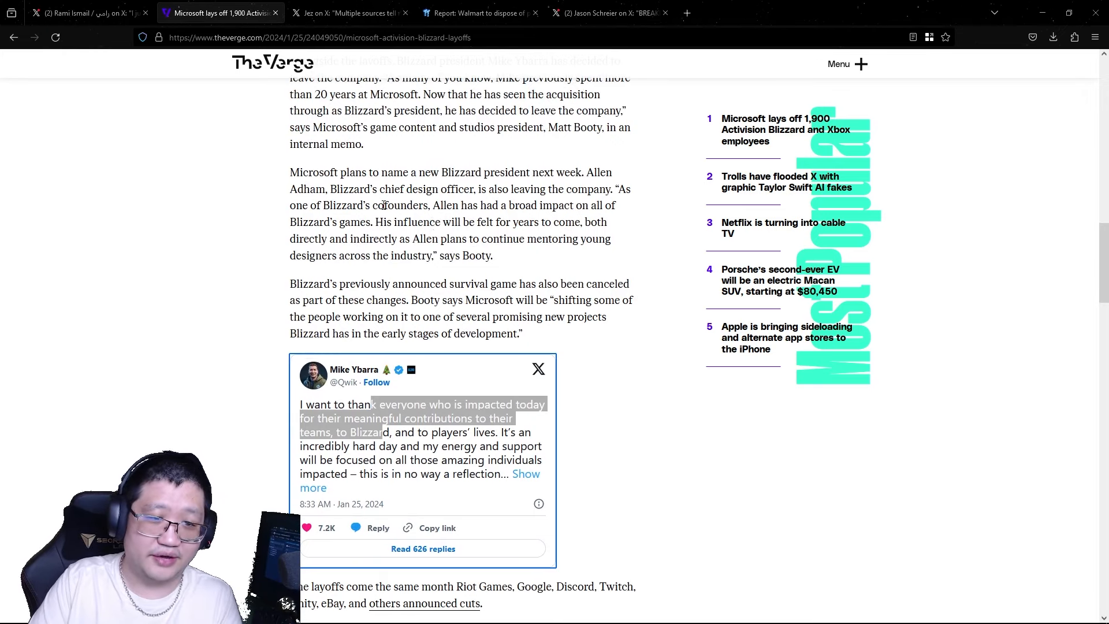
scroll("down", 3)
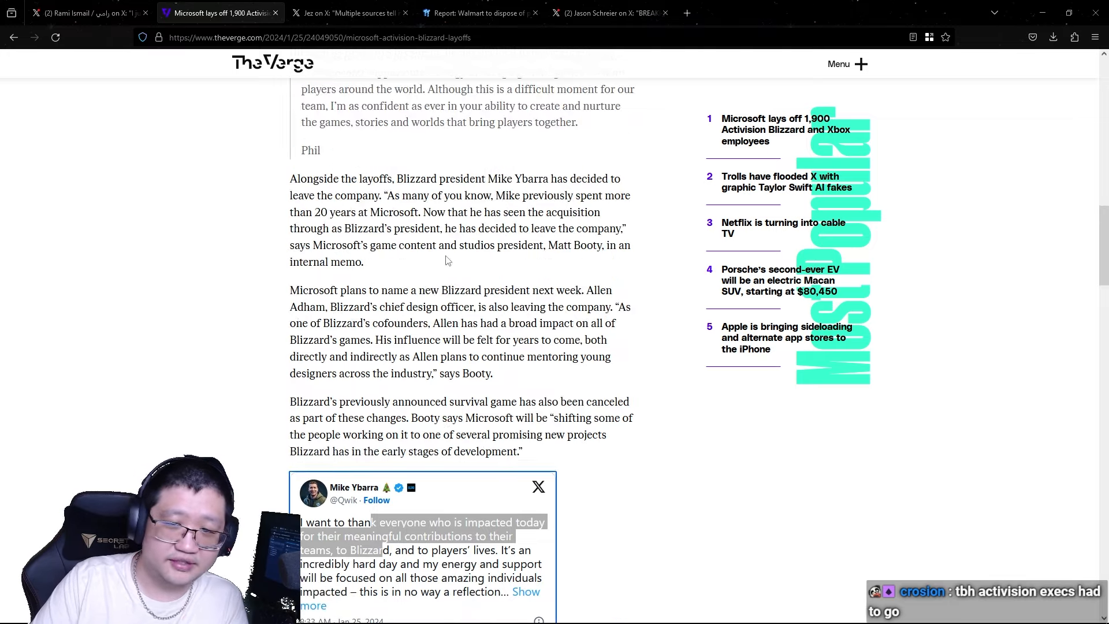
scroll("down", 3)
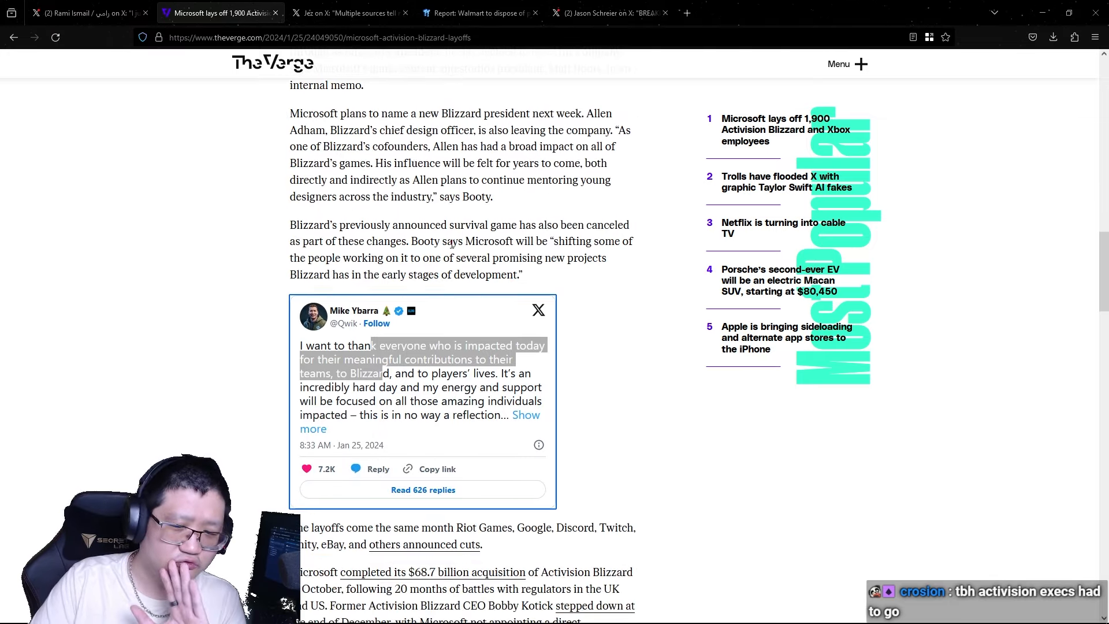
scroll("down", 3)
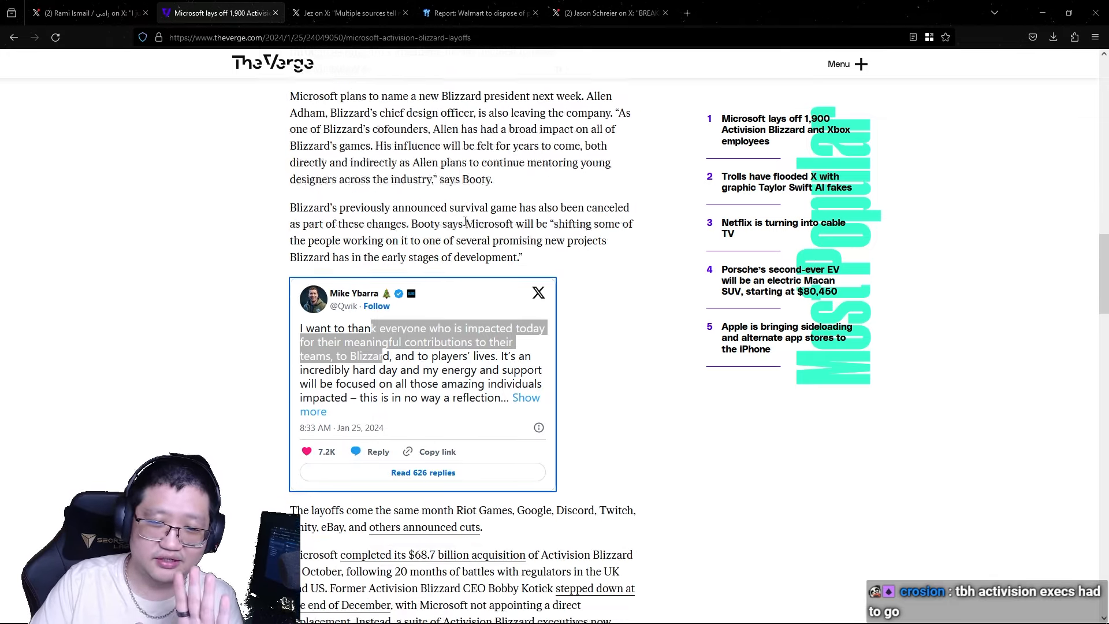
scroll("down", 3)
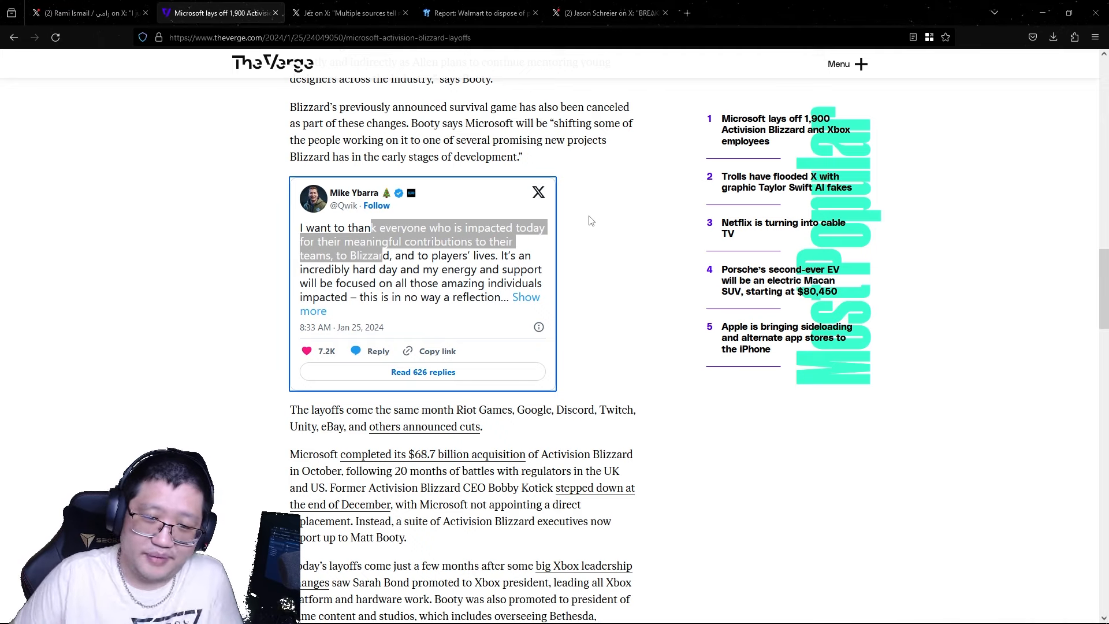
scroll("down", 3)
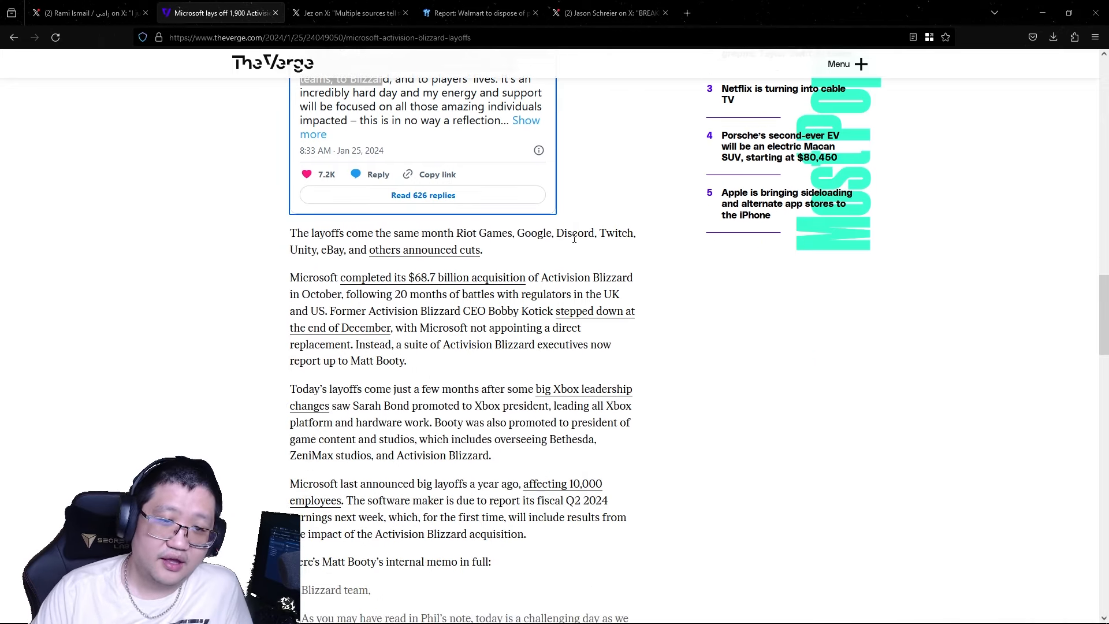
scroll("down", 3)
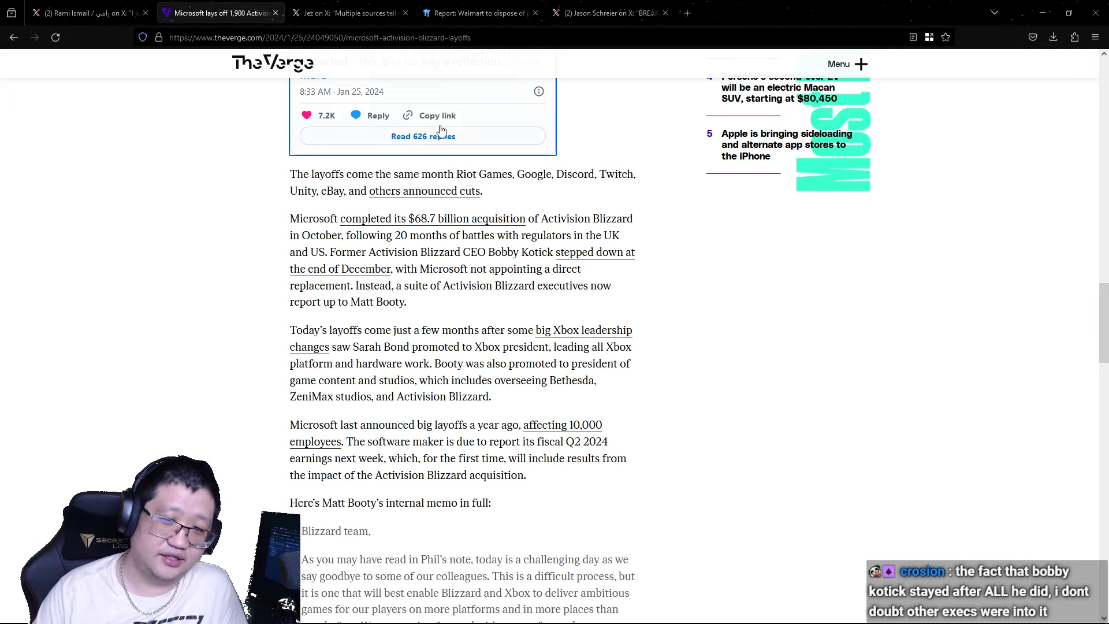
Finish the memo and switch to Jez Corden's post on ABK customer support layoffs
scroll("down", 3)
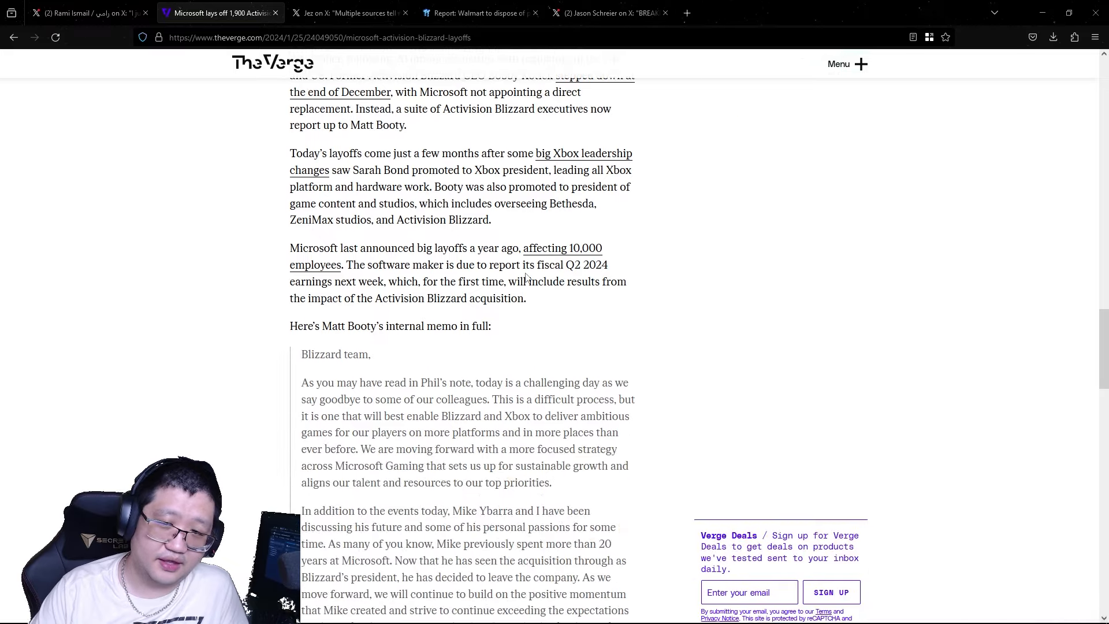
scroll("down", 3)
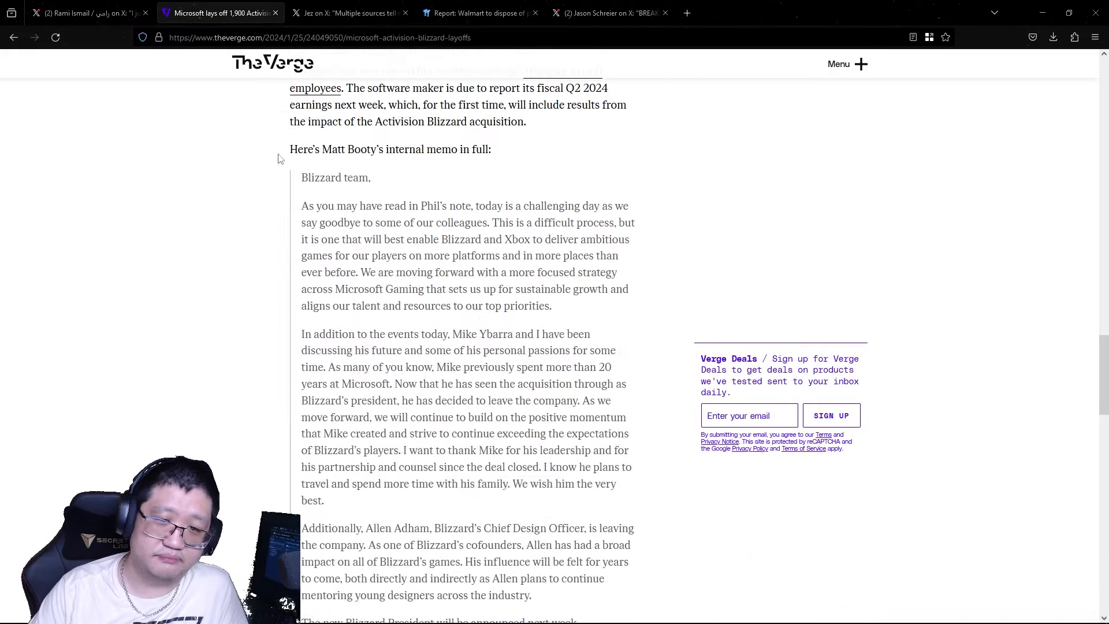
scroll("down", 3)
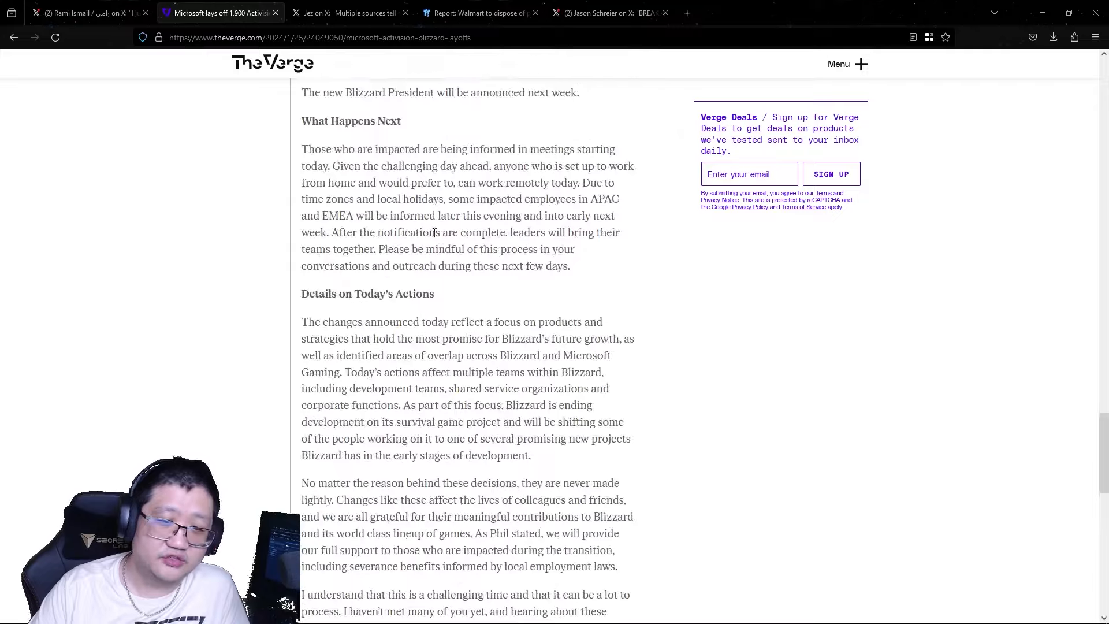
scroll("down", 3)
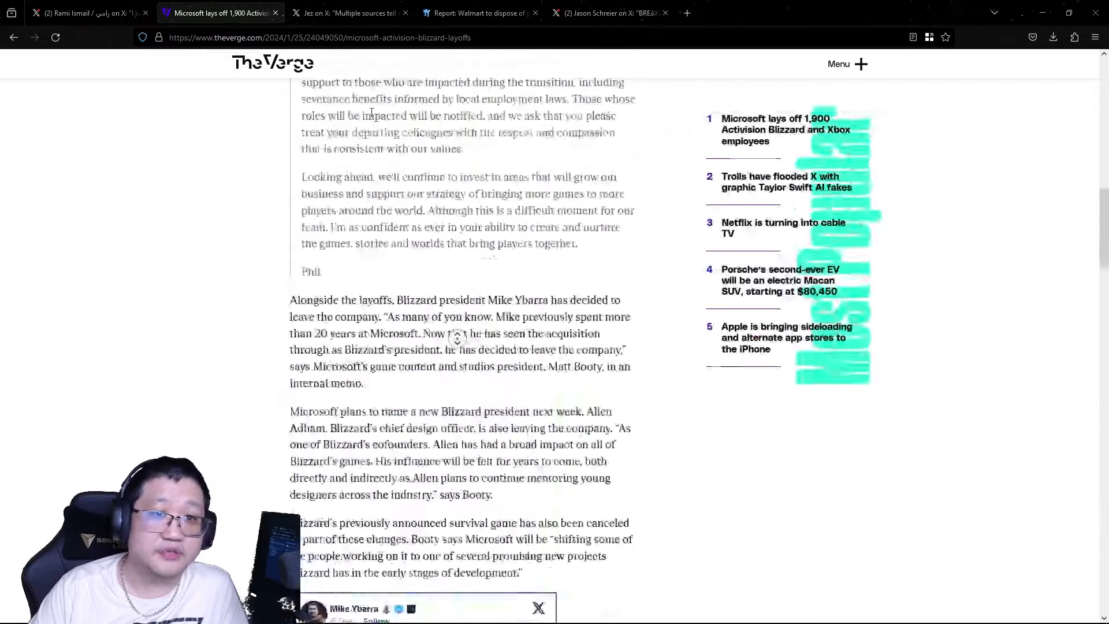
left_click(347, 12)
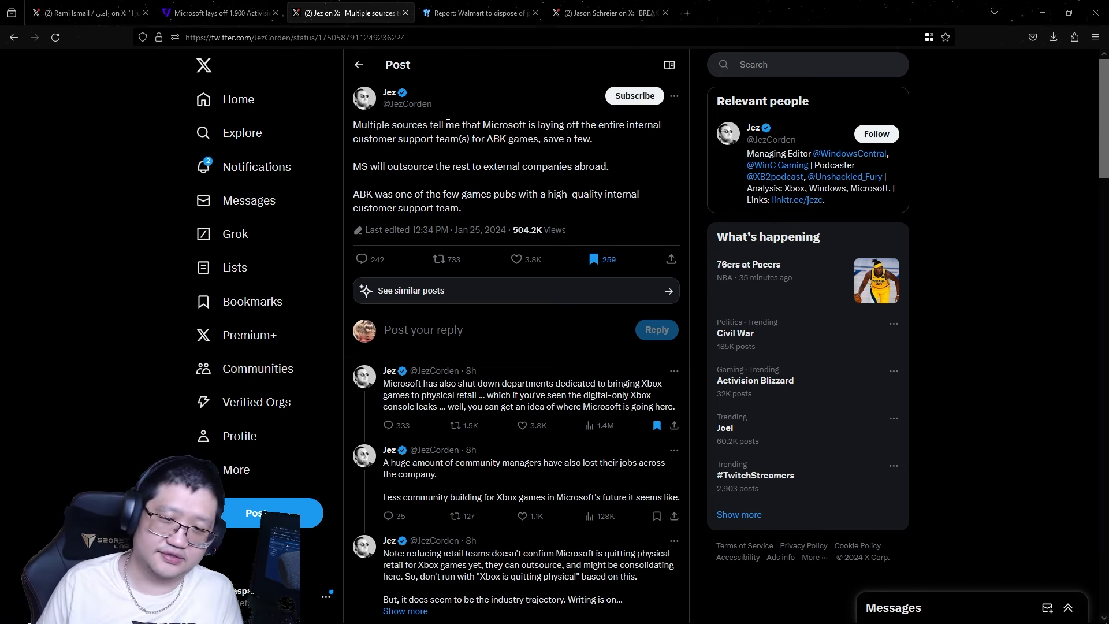
scroll("down", 3)
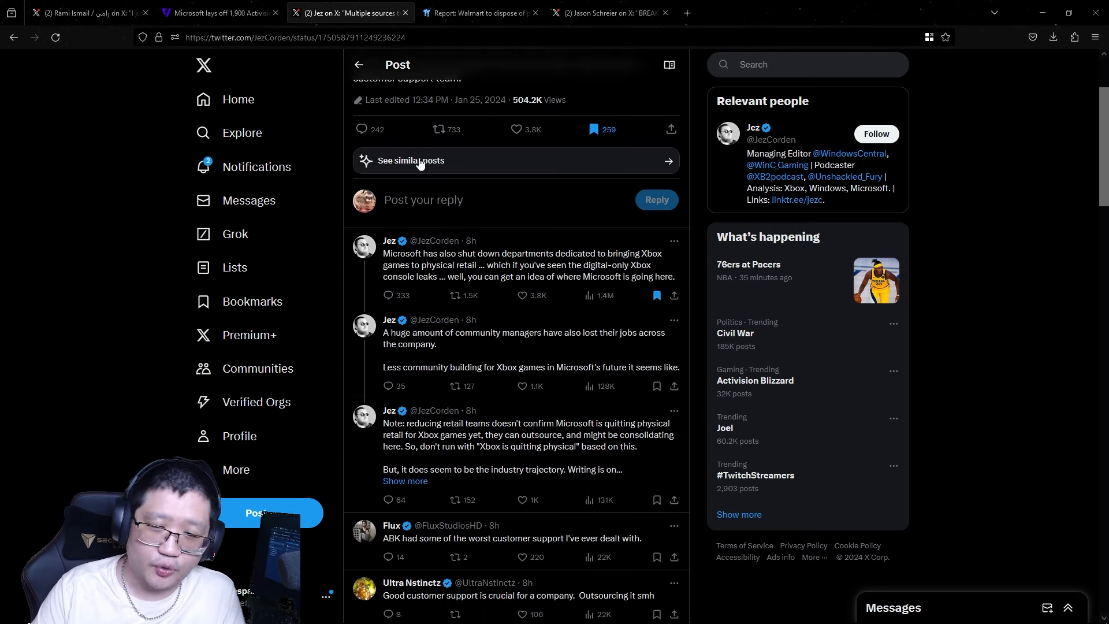
scroll("down", 3)
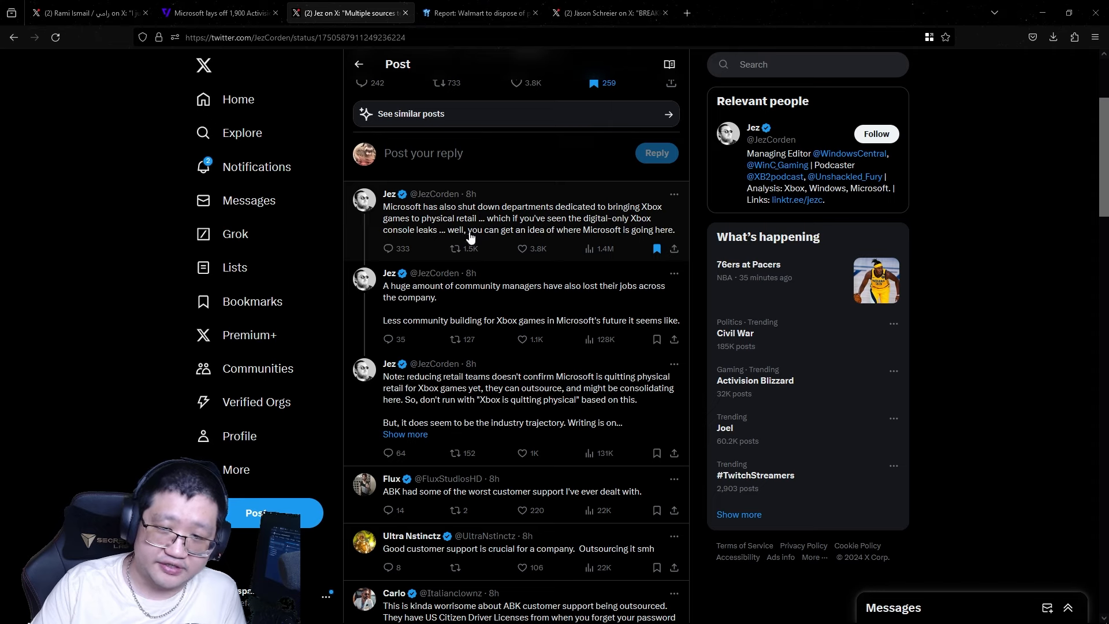
mouse_move(531, 244)
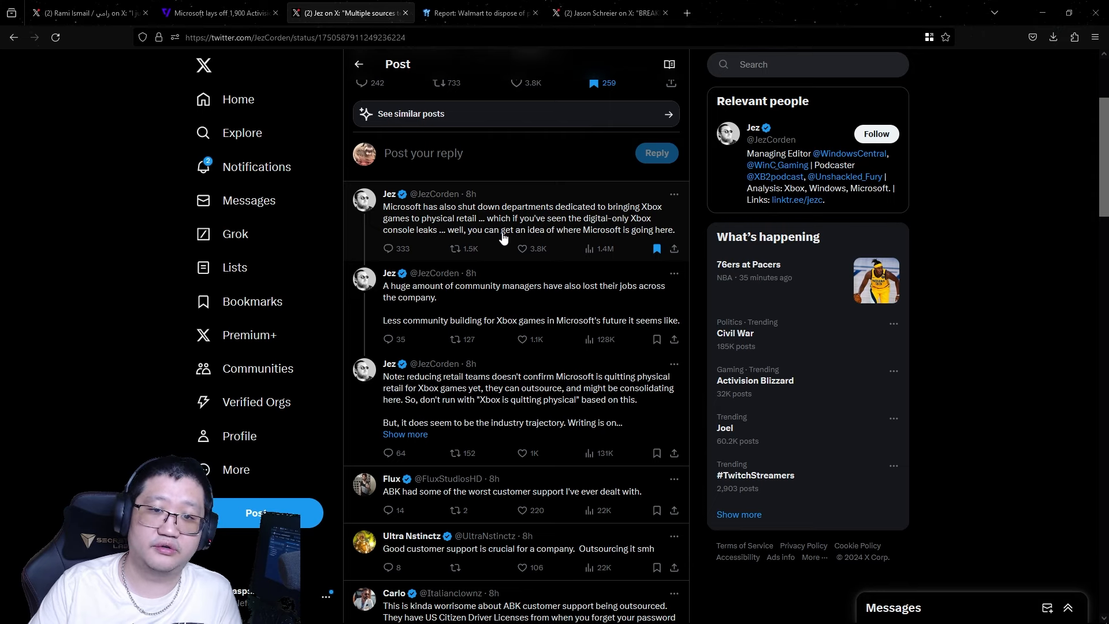
mouse_move(468, 249)
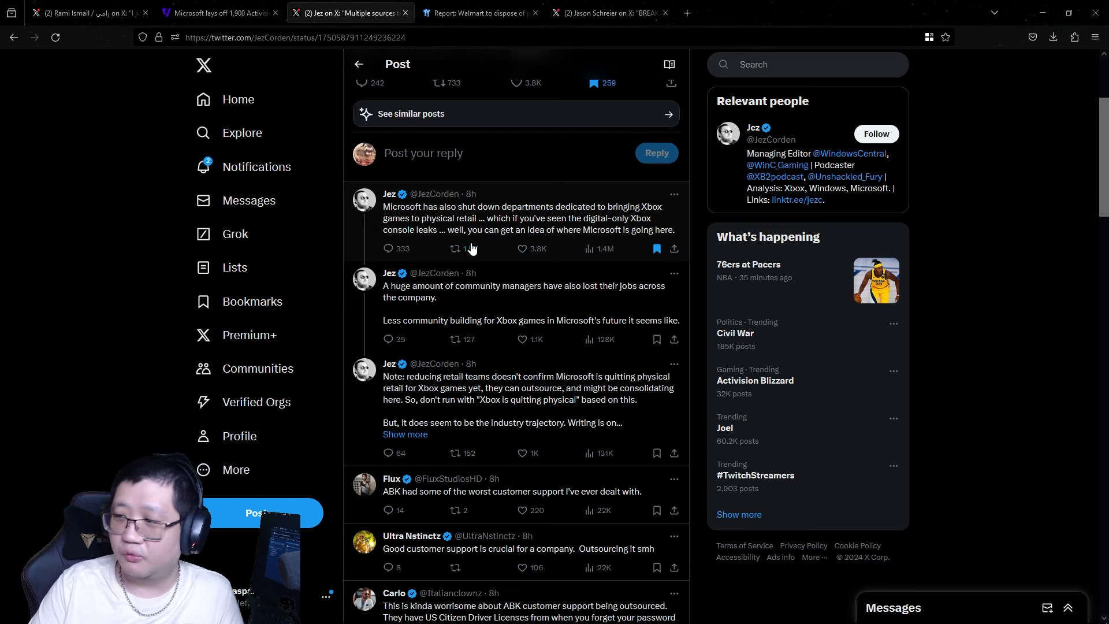
mouse_move(456, 249)
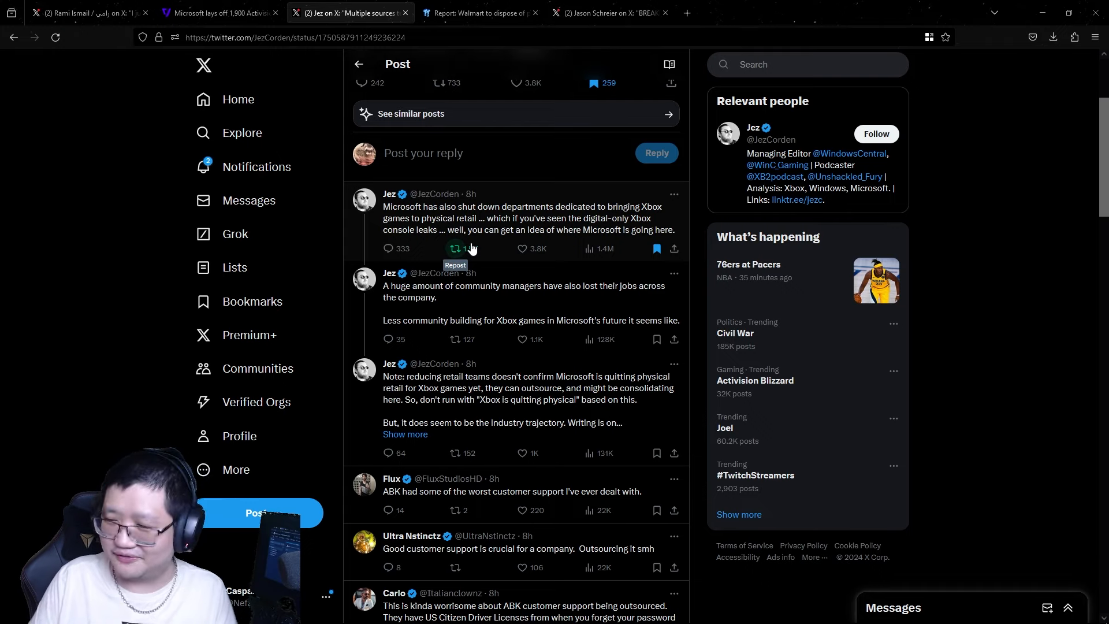
left_click(456, 248)
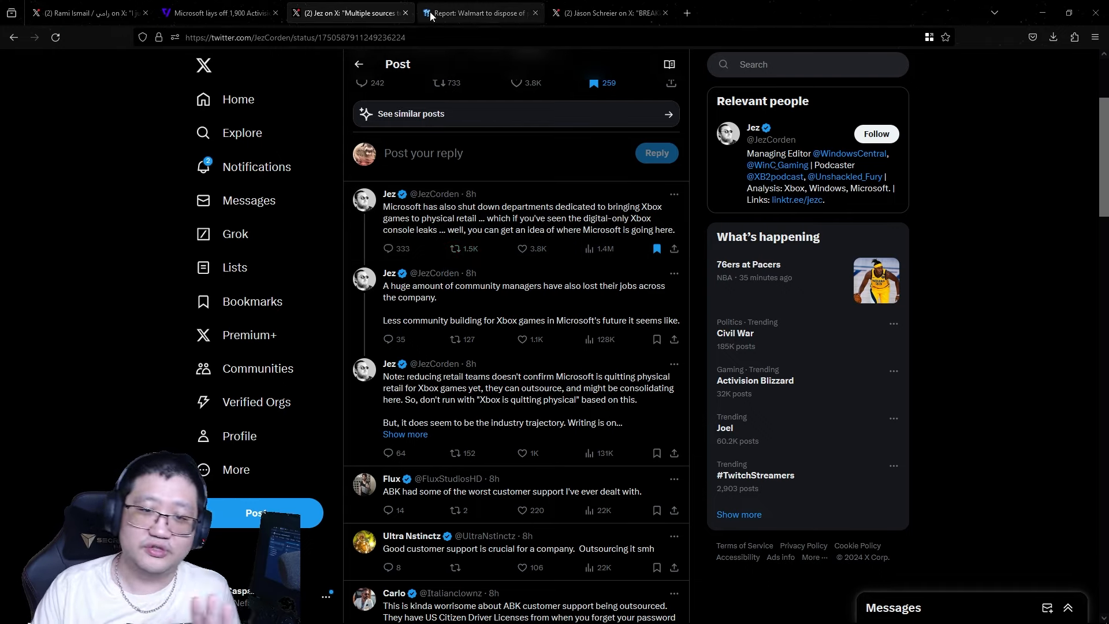
Bring up TweakTown's report on Walmart disposing of physical Starfield copies and read the opening
left_click(480, 13)
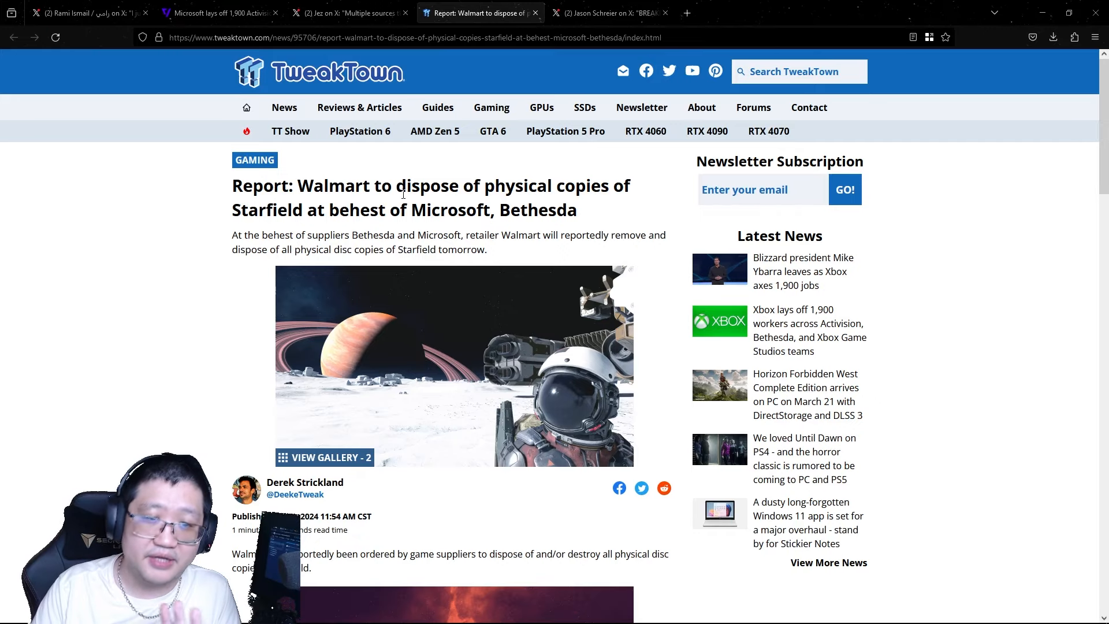
scroll("down", 3)
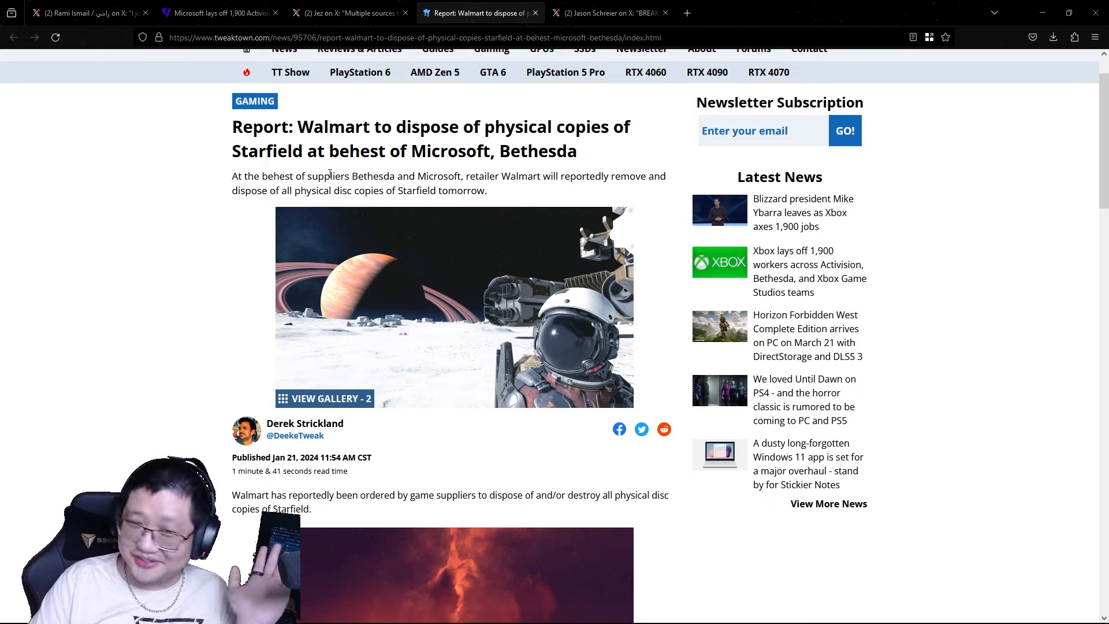
scroll("down", 3)
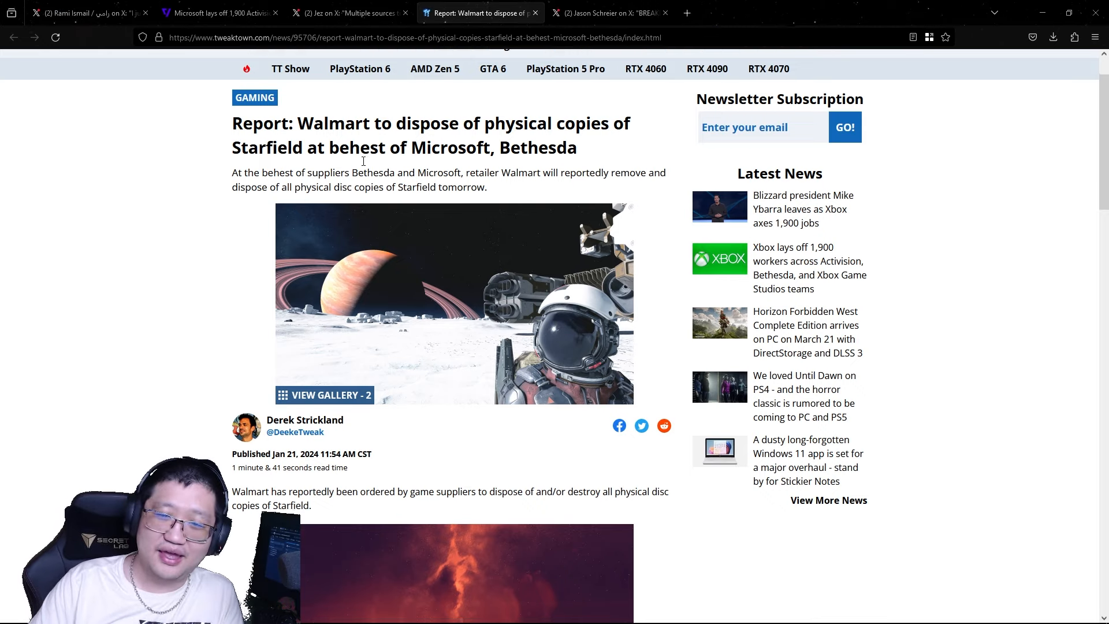
scroll("down", 3)
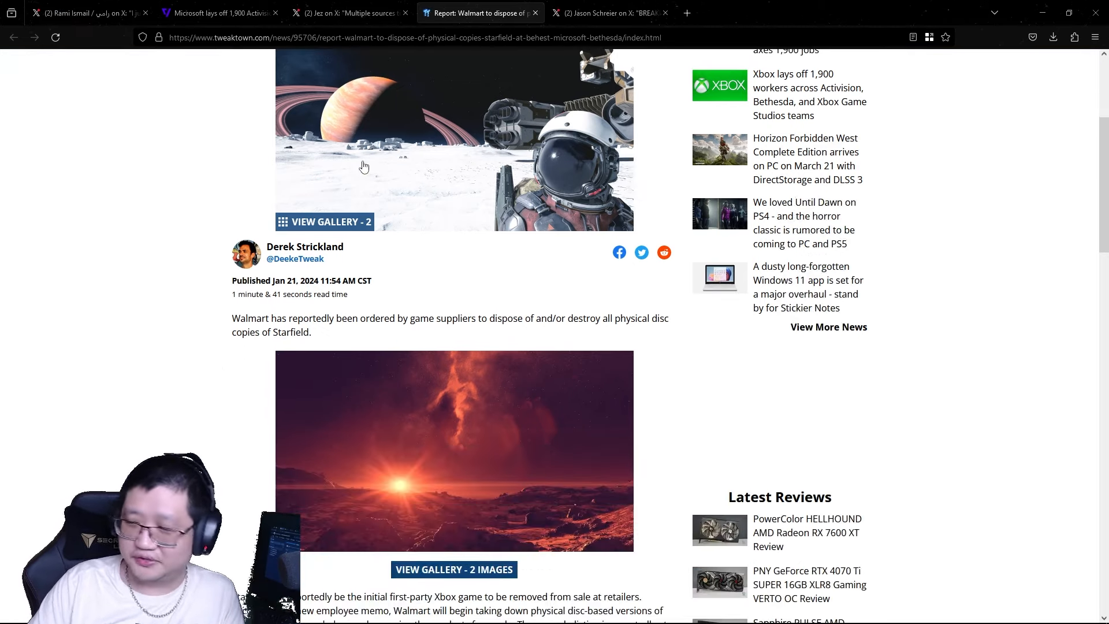
scroll("down", 3)
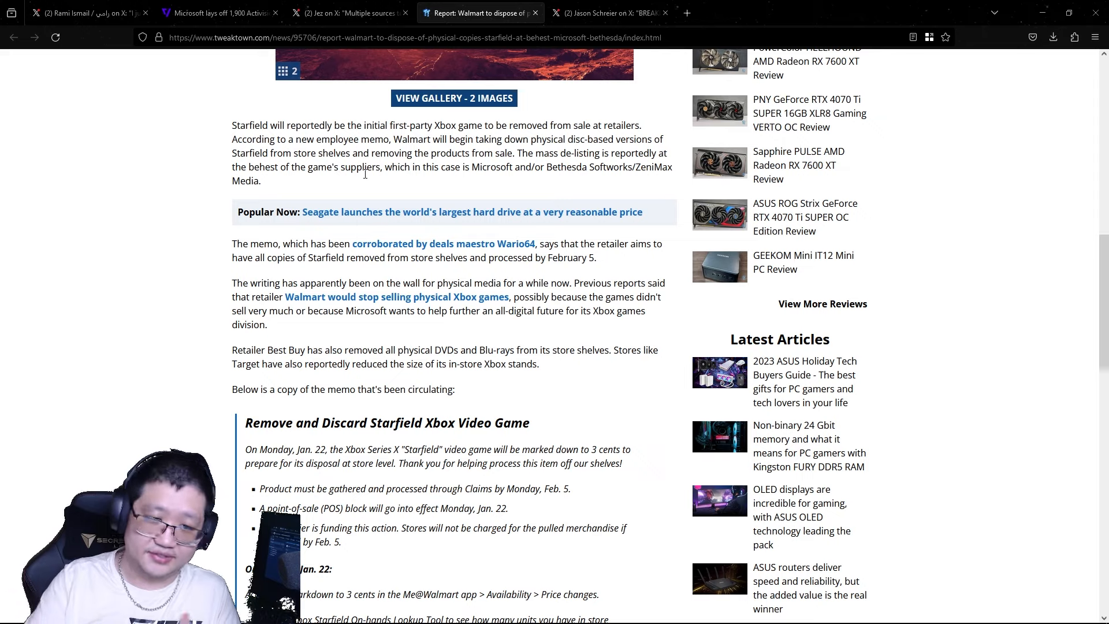
Read down to the circulating Walmart memo section
scroll("down", 3)
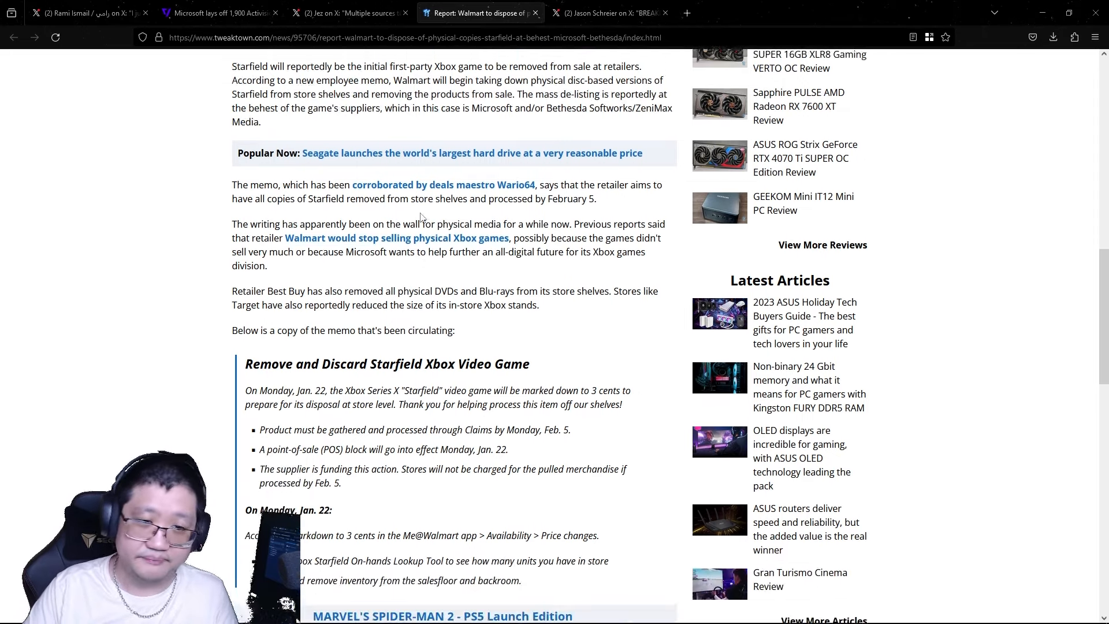
scroll("down", 3)
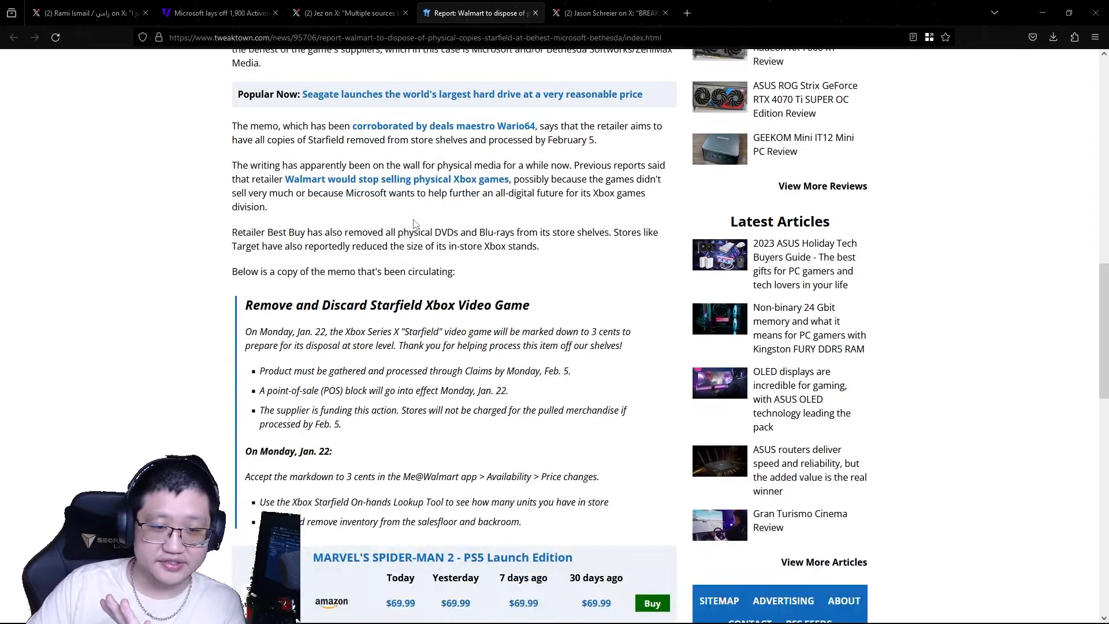
scroll("down", 3)
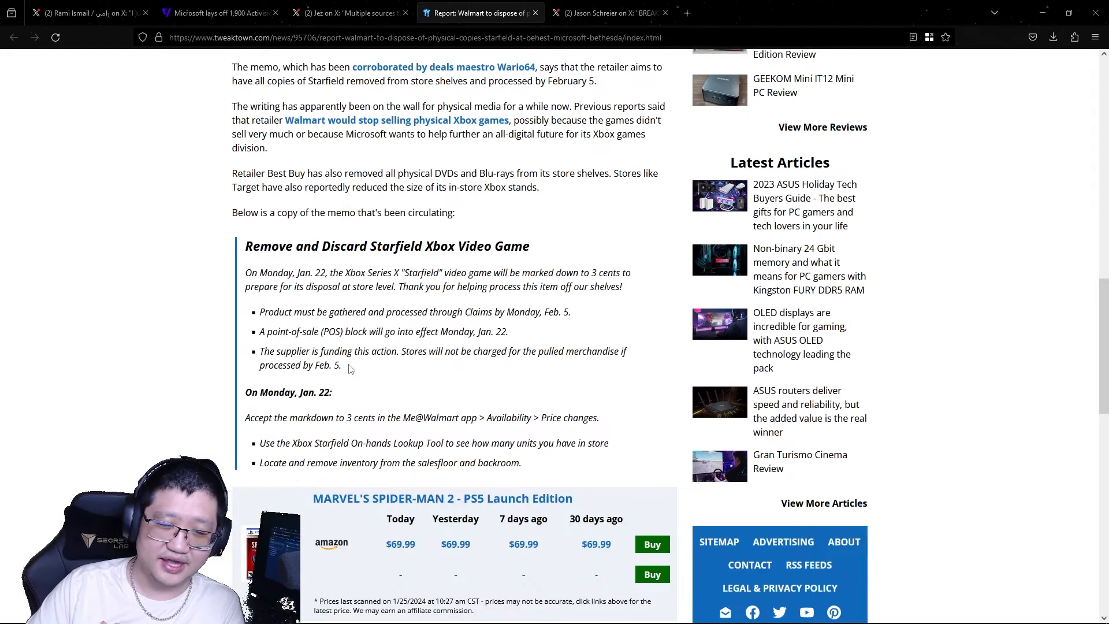
scroll("down", 3)
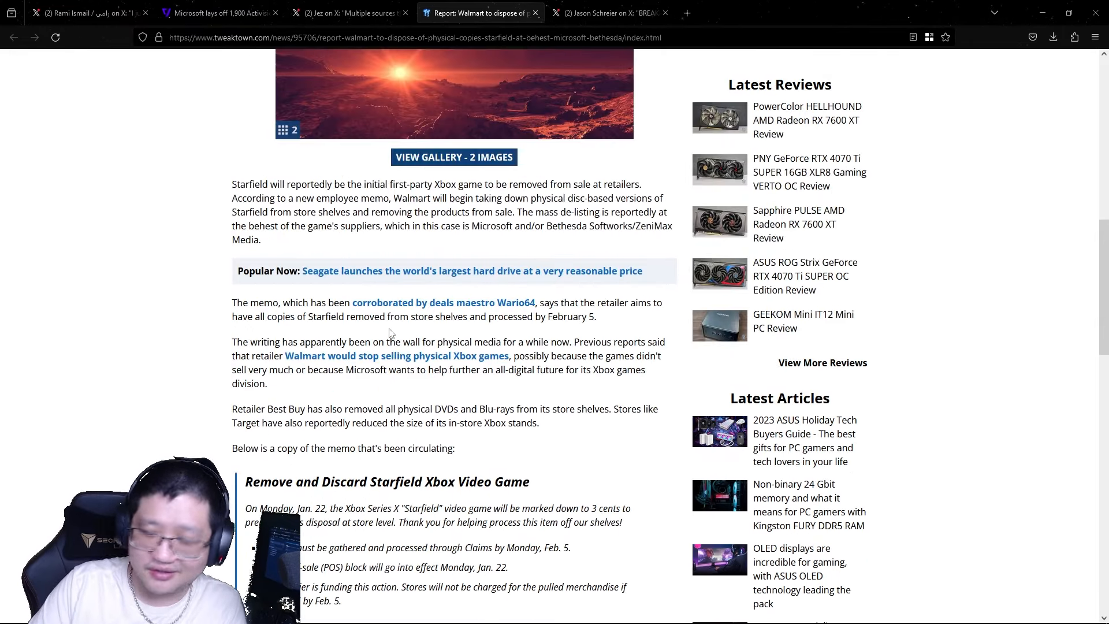
mouse_move(396, 361)
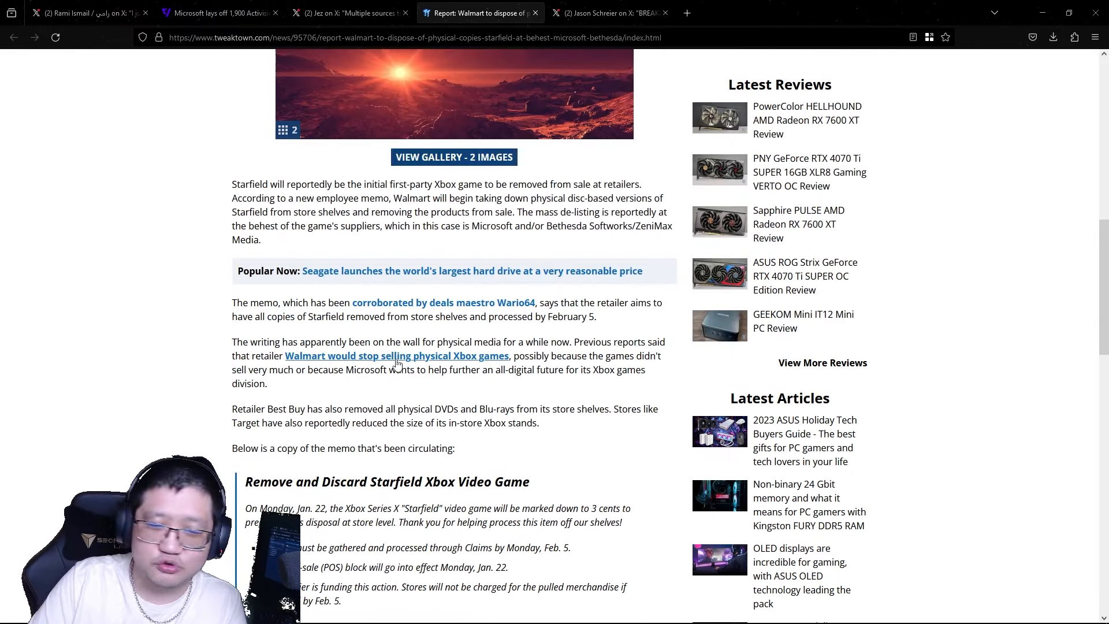
scroll("down", 3)
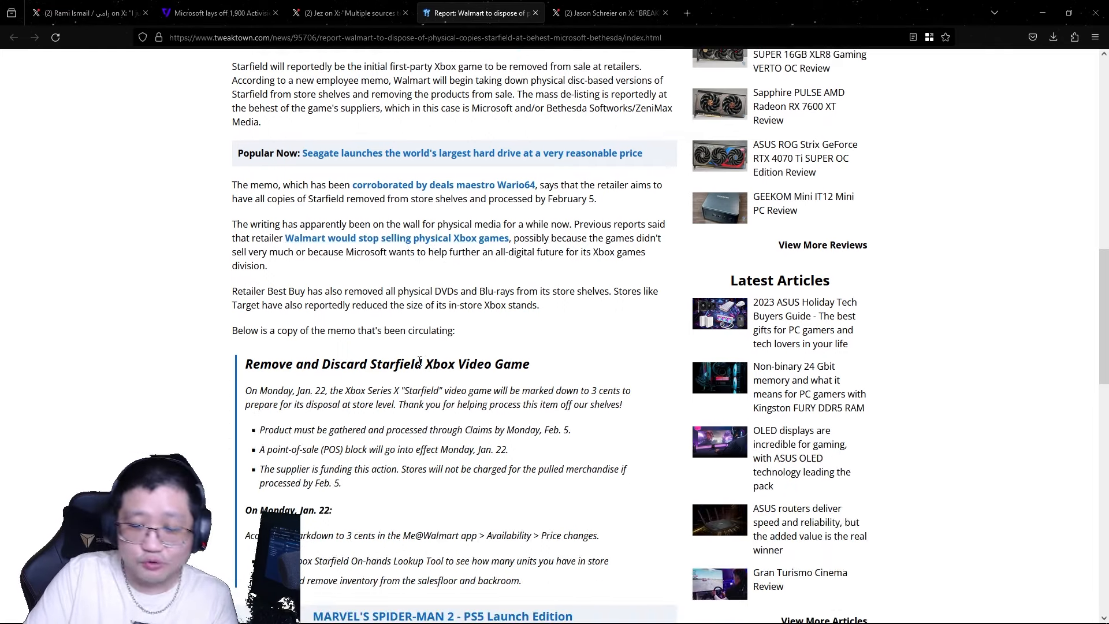
mouse_move(515, 163)
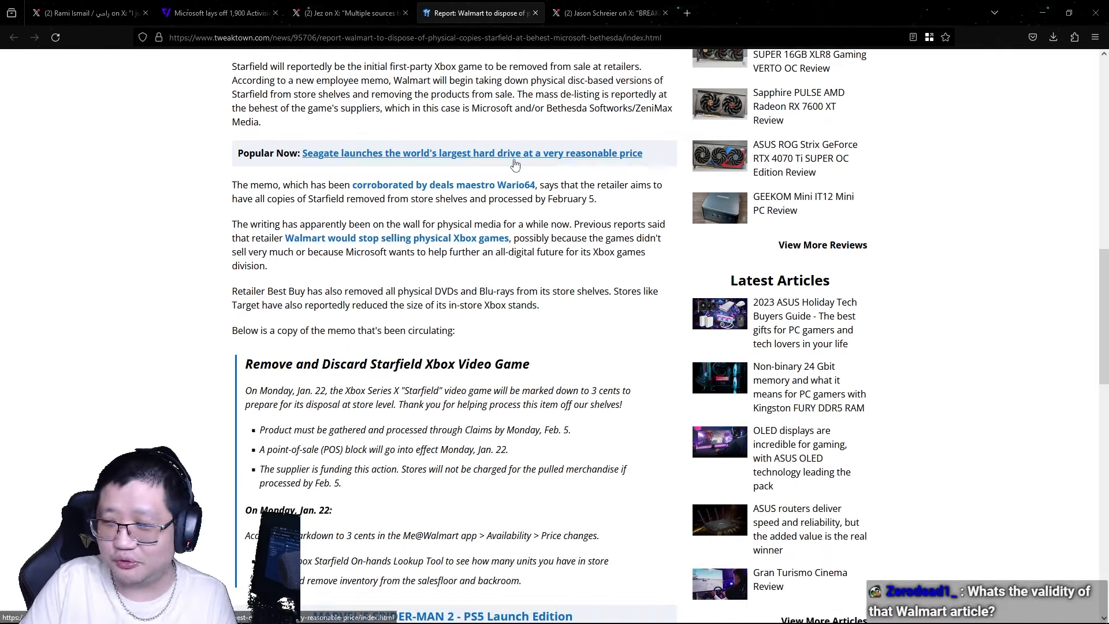
left_click(347, 12)
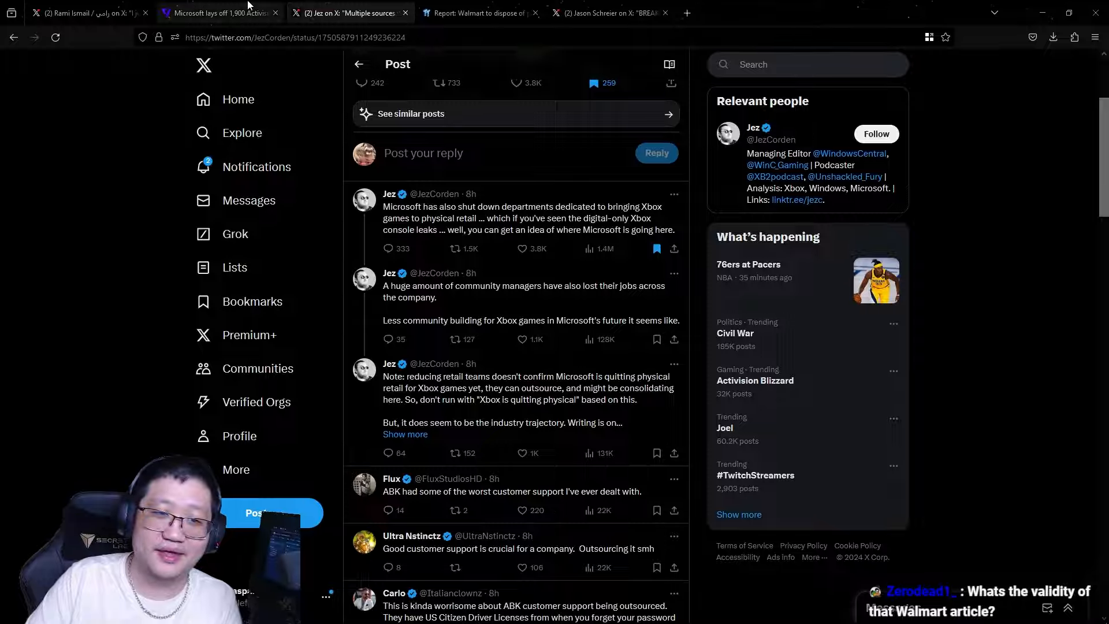
left_click(220, 13)
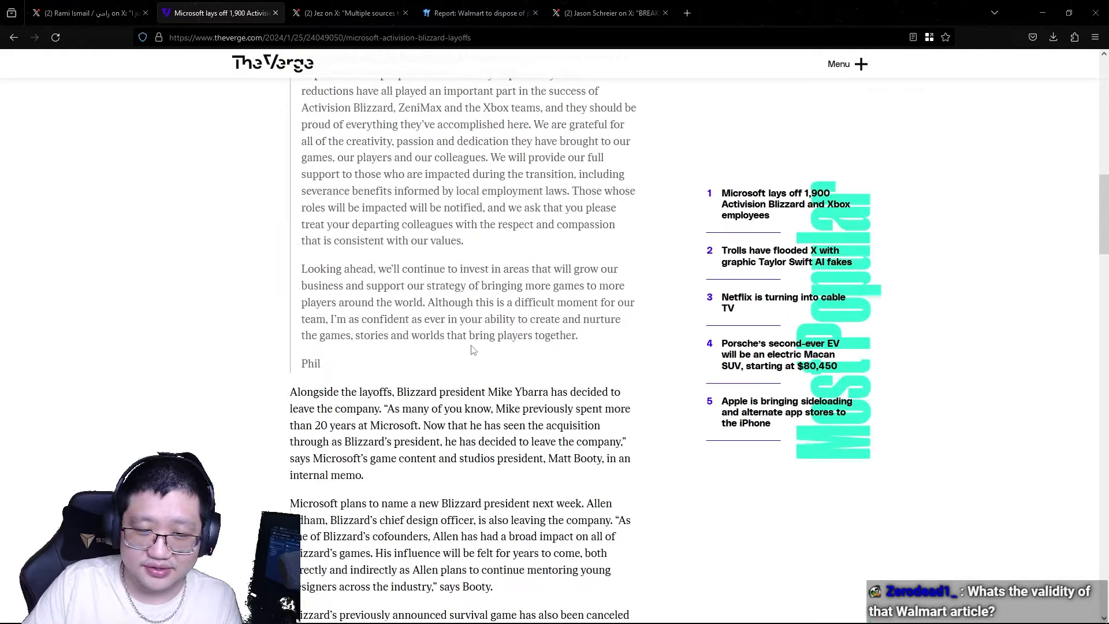
scroll("down", 3)
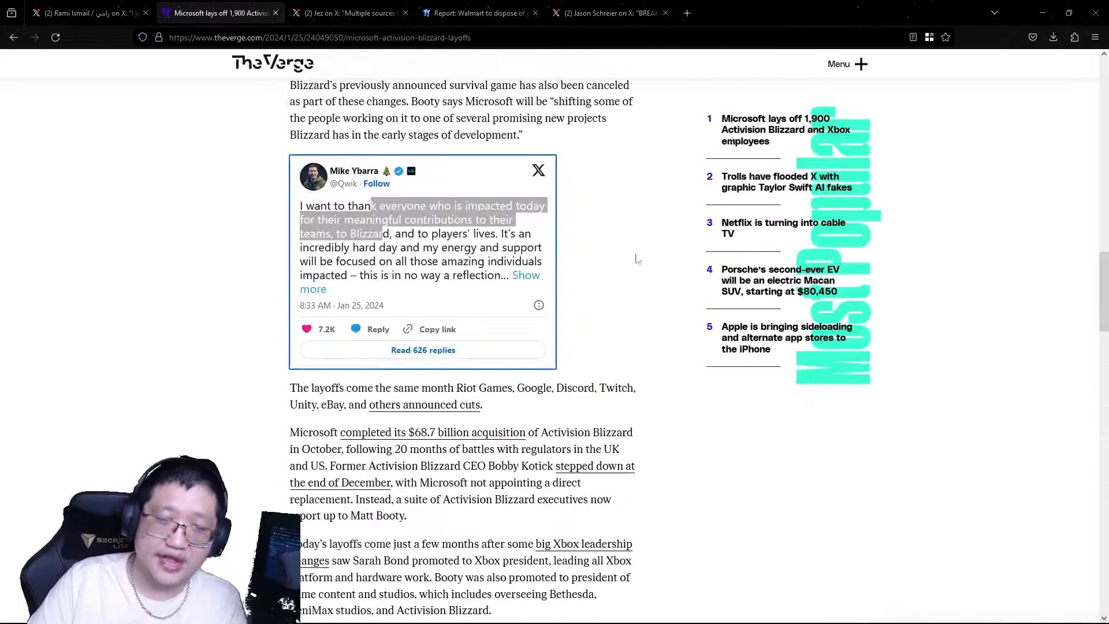
scroll("up", 3)
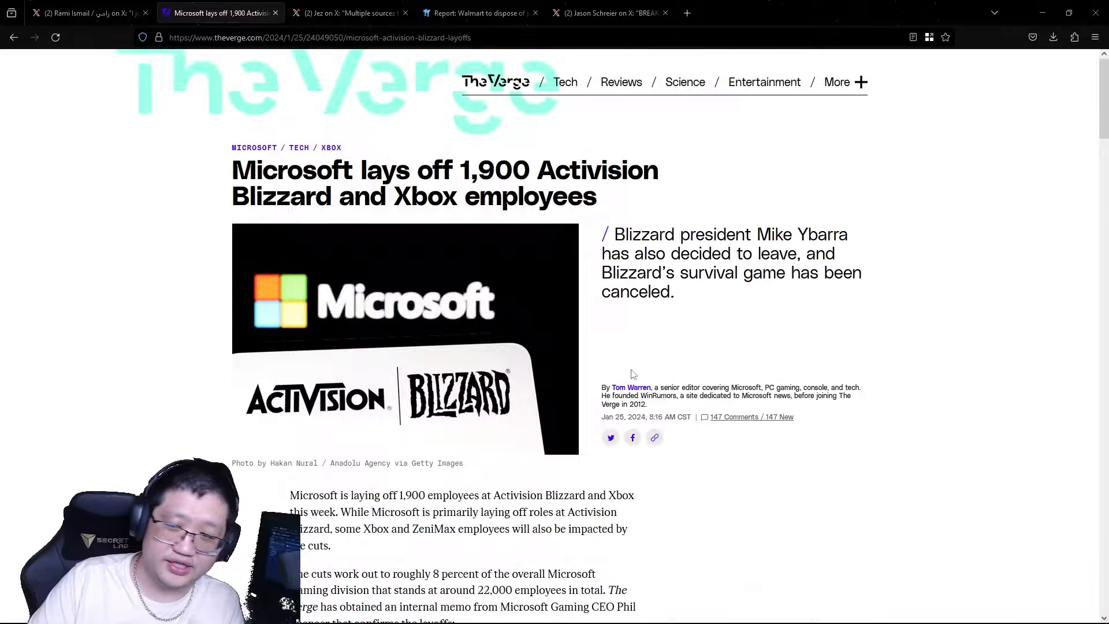
left_click(479, 12)
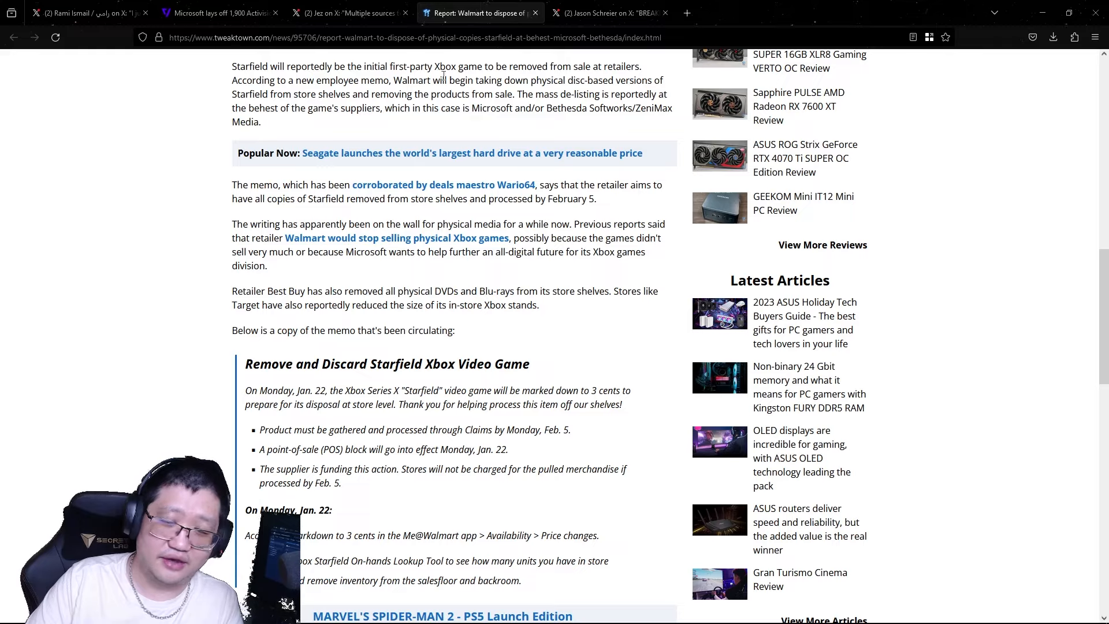
scroll("down", 3)
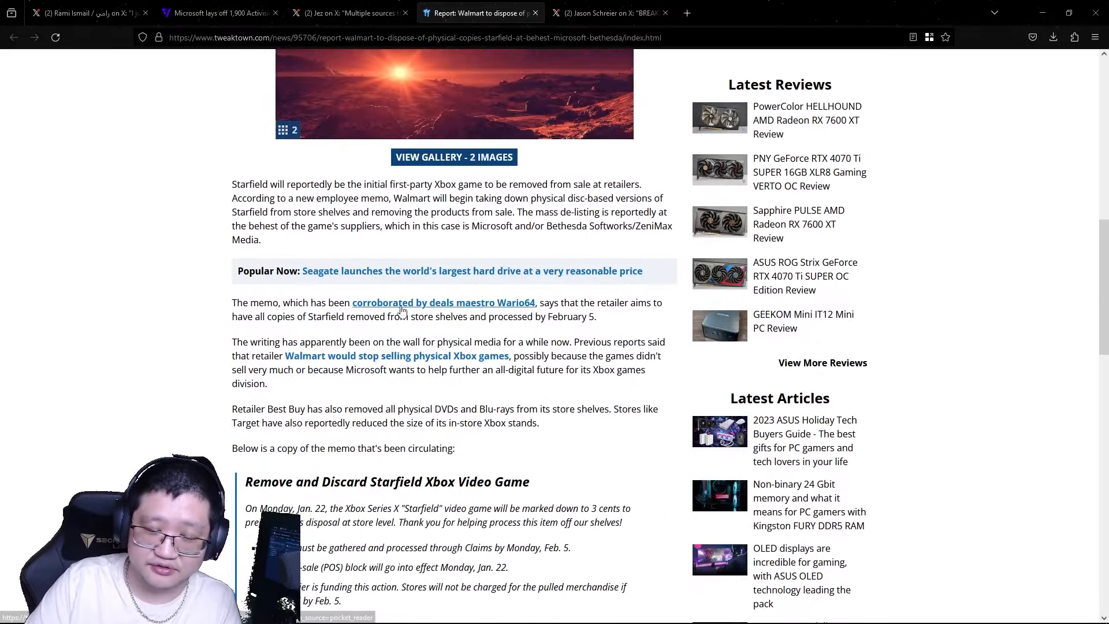
scroll("down", 3)
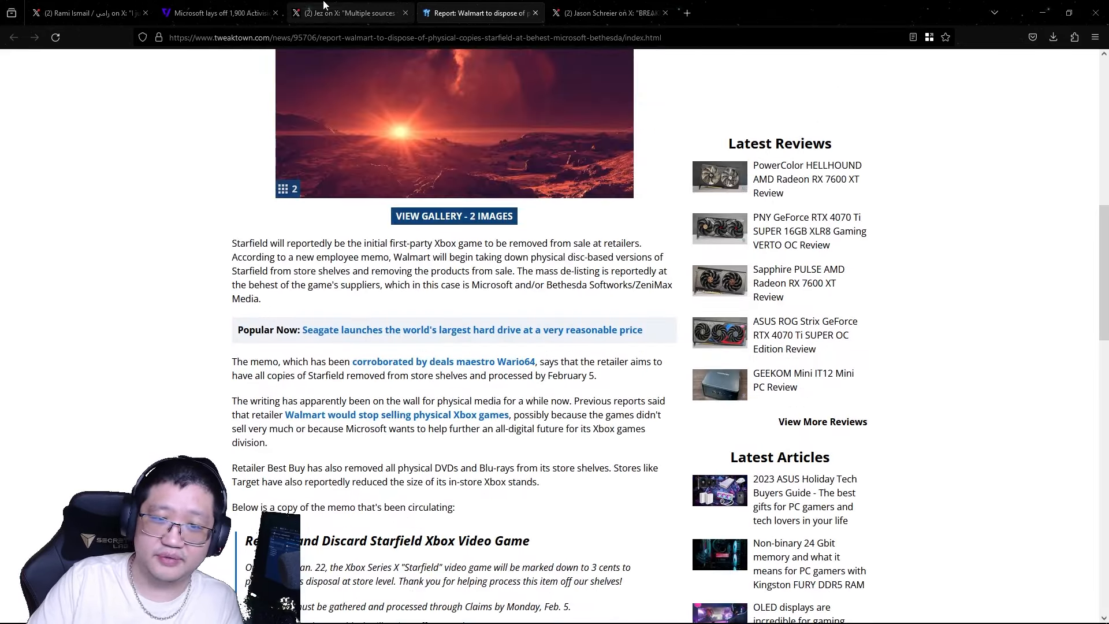
mouse_move(347, 13)
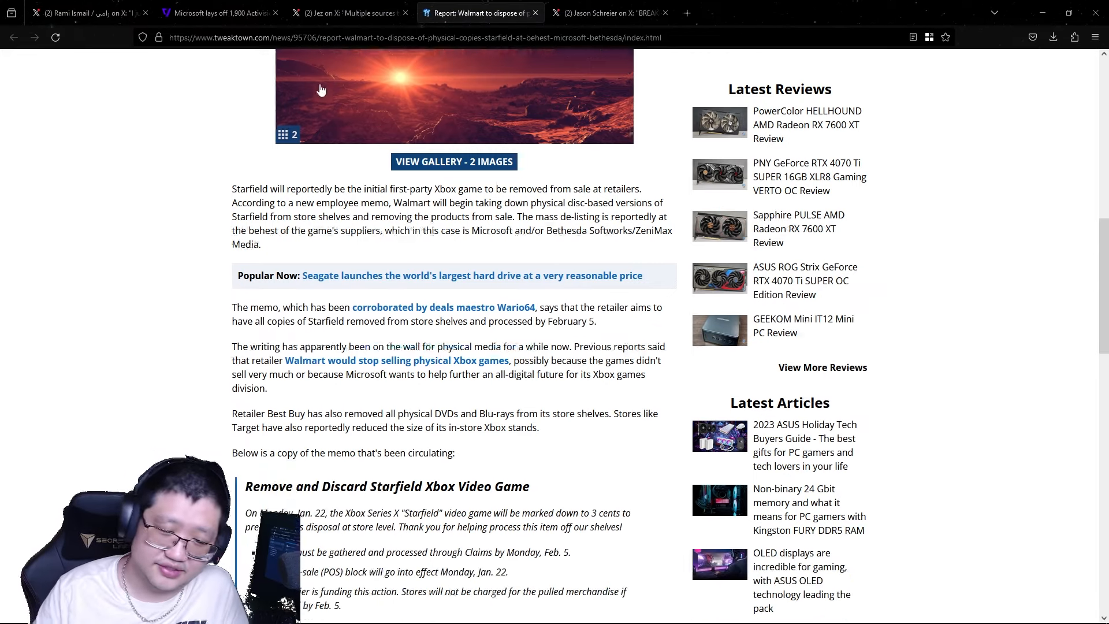
scroll("down", 3)
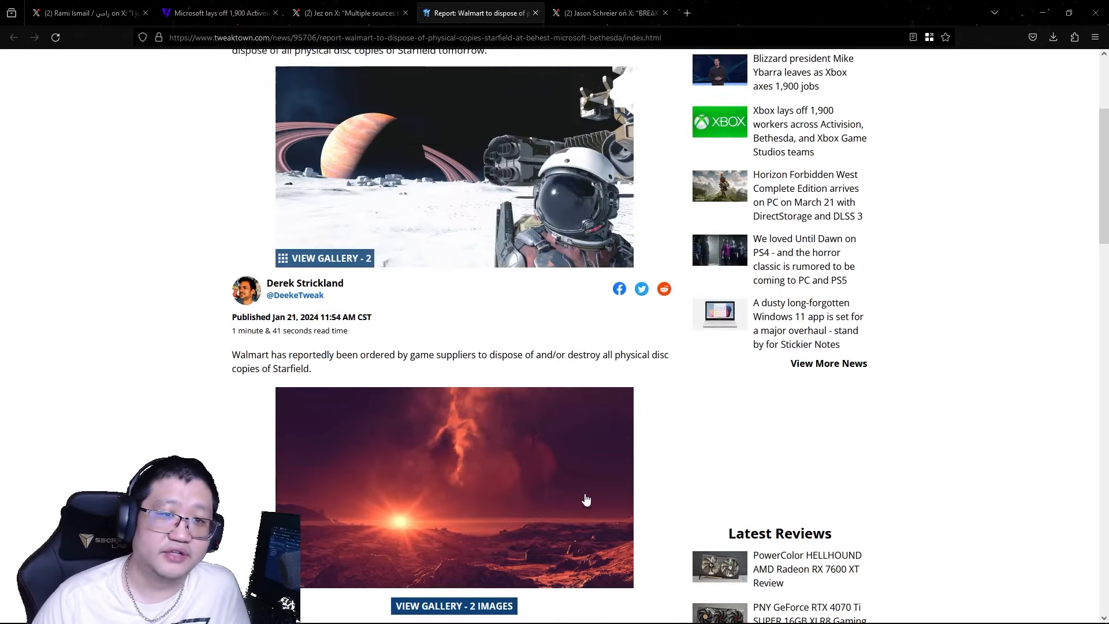
scroll("up", 3)
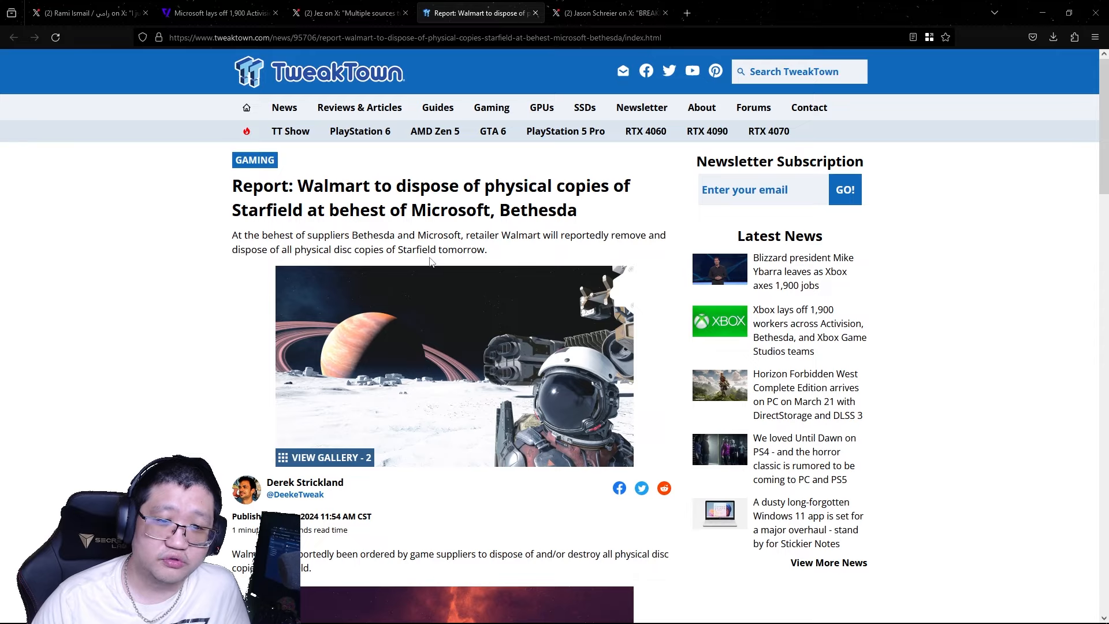
scroll("down", 3)
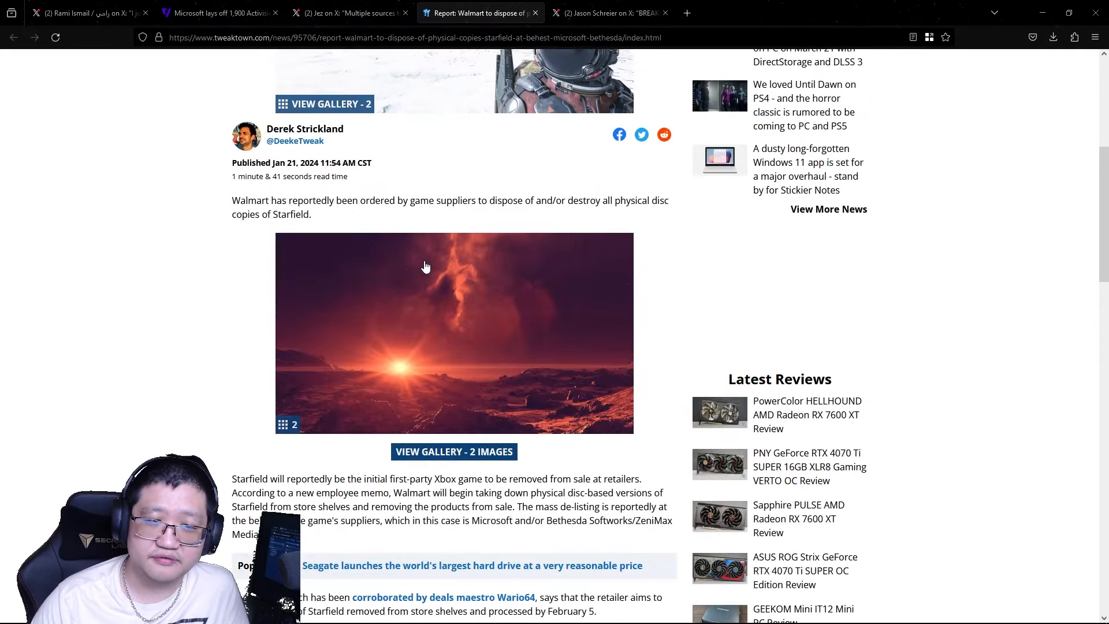
scroll("down", 3)
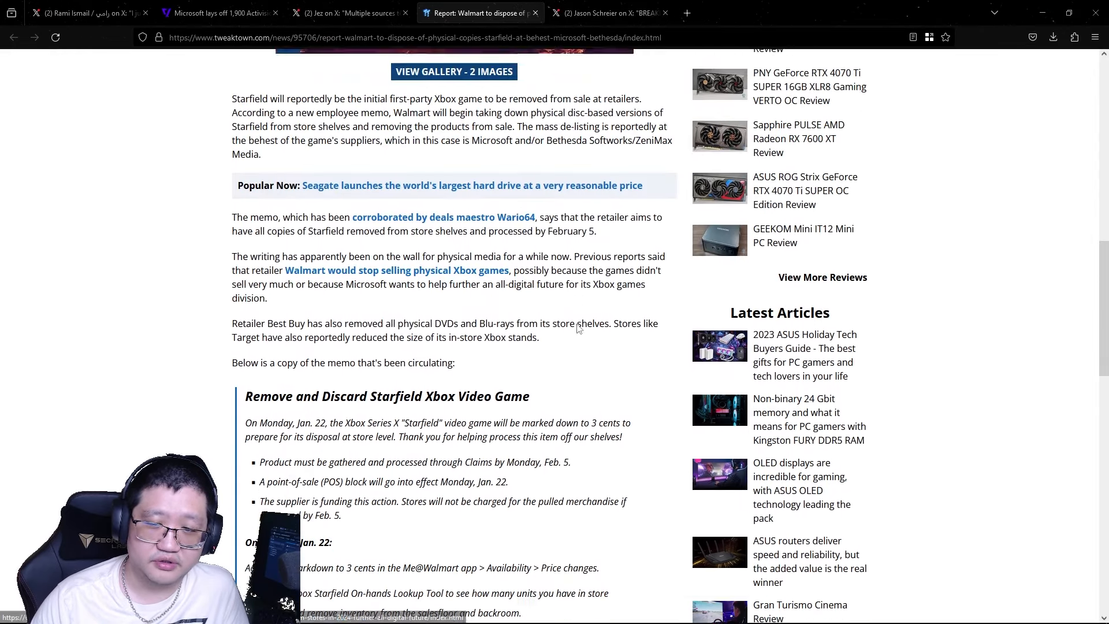
scroll("down", 3)
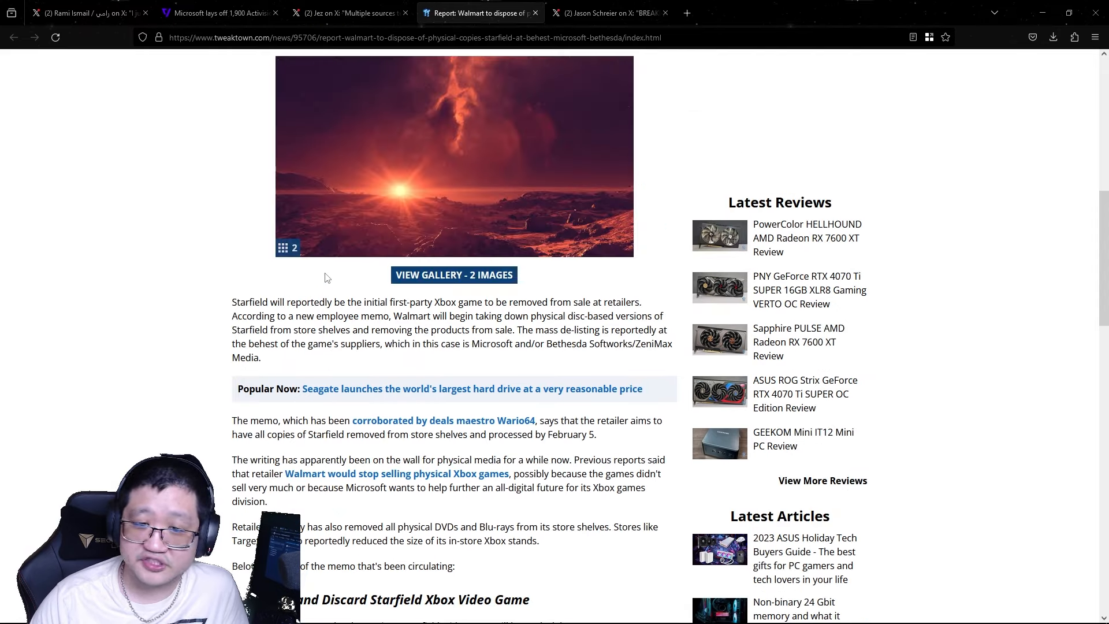
scroll("down", 3)
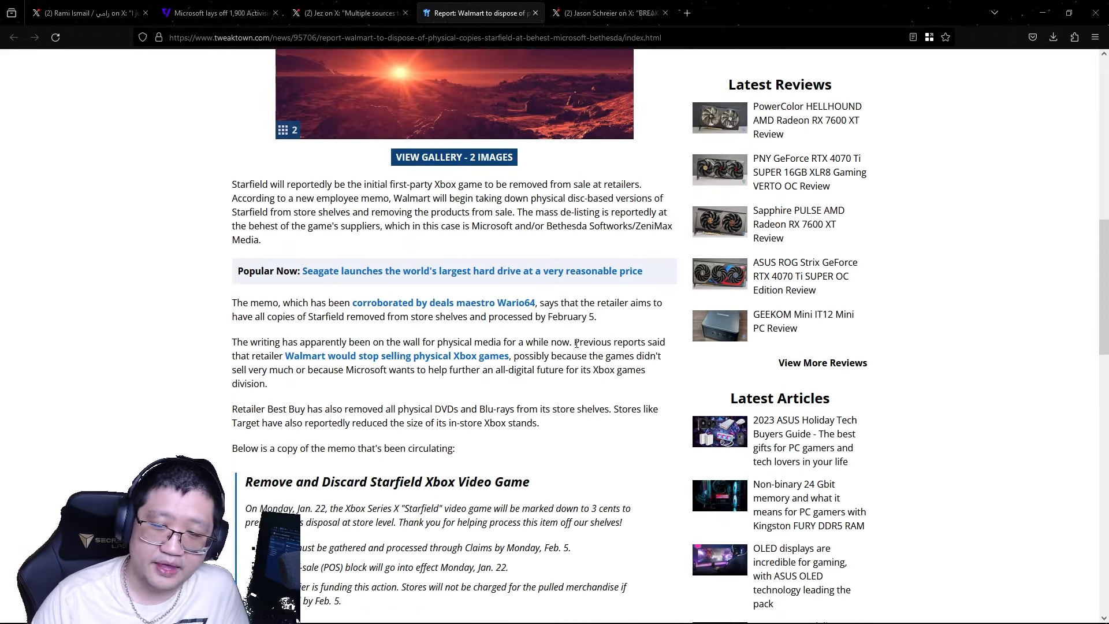
mouse_move(600, 397)
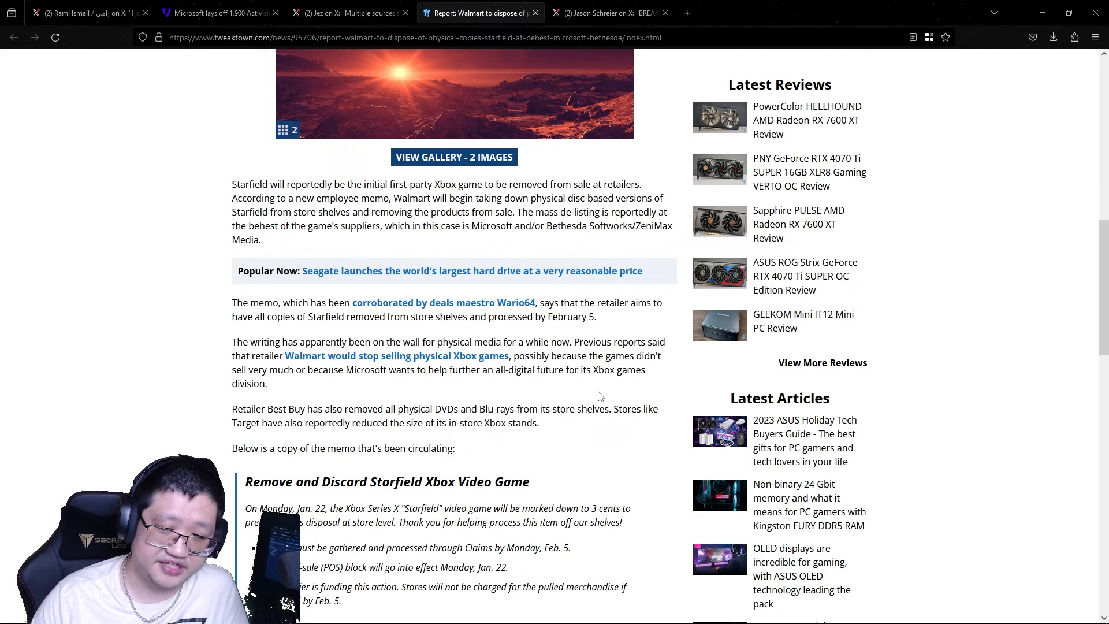
scroll("down", 3)
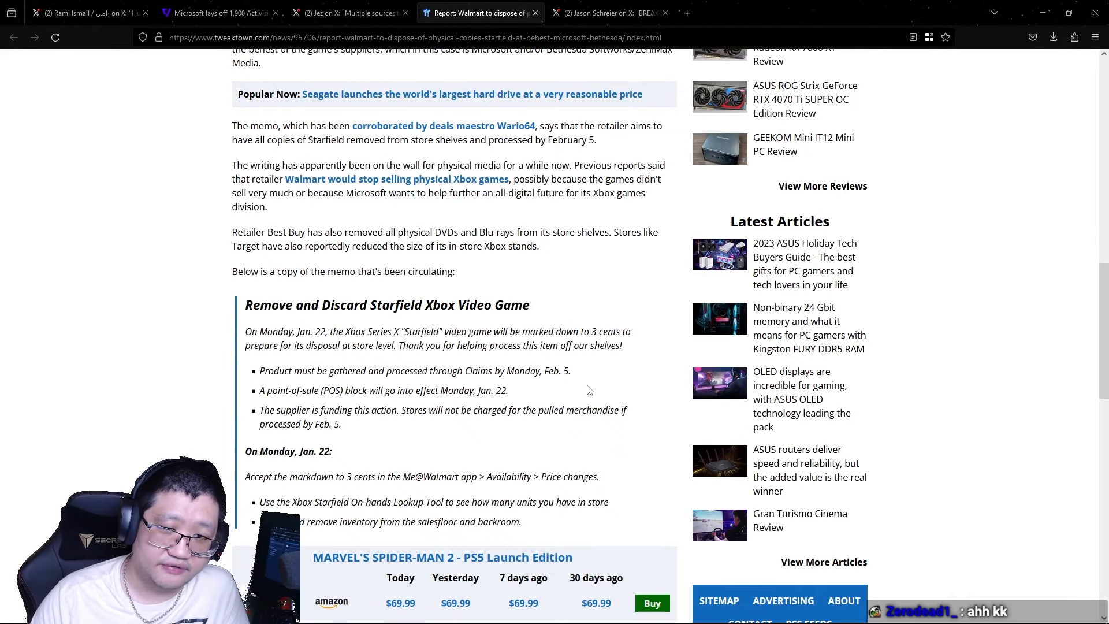
left_click_drag(232, 232, 338, 233)
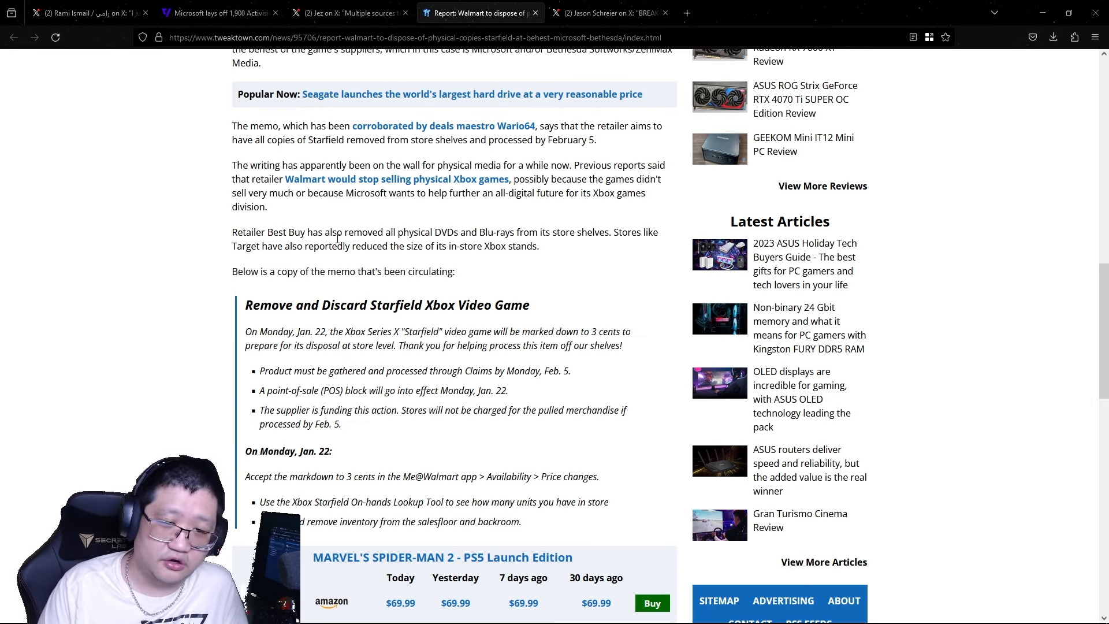
left_click_drag(343, 232, 382, 246)
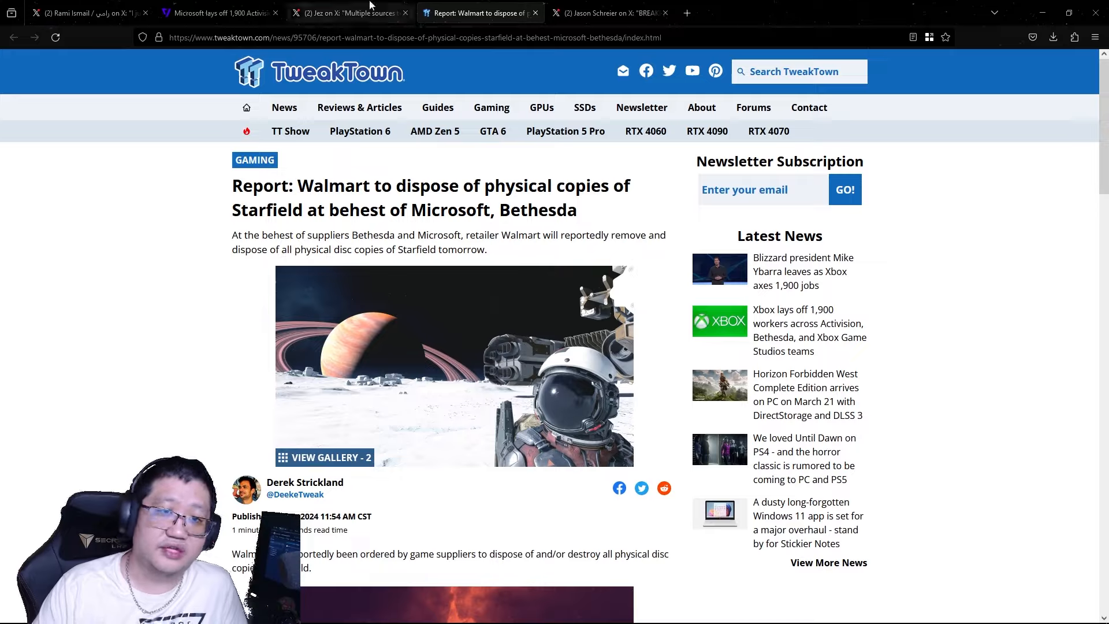
After a brief Verge stop, return to Jez Corden's post on ABK customer support layoffs and read it
left_click(219, 12)
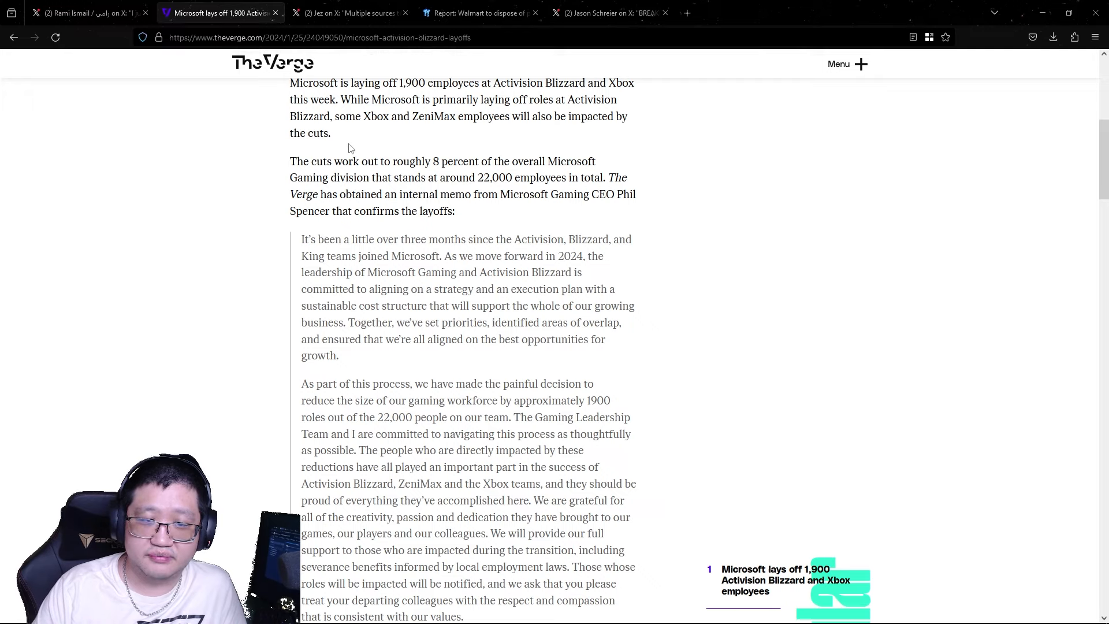
left_click(346, 12)
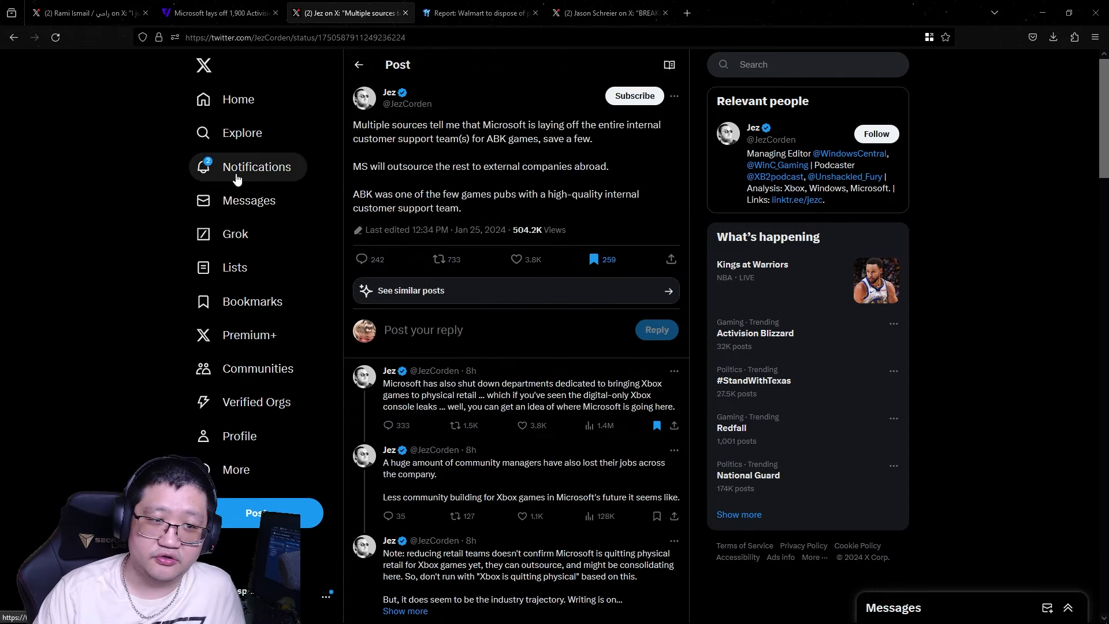
scroll("down", 3)
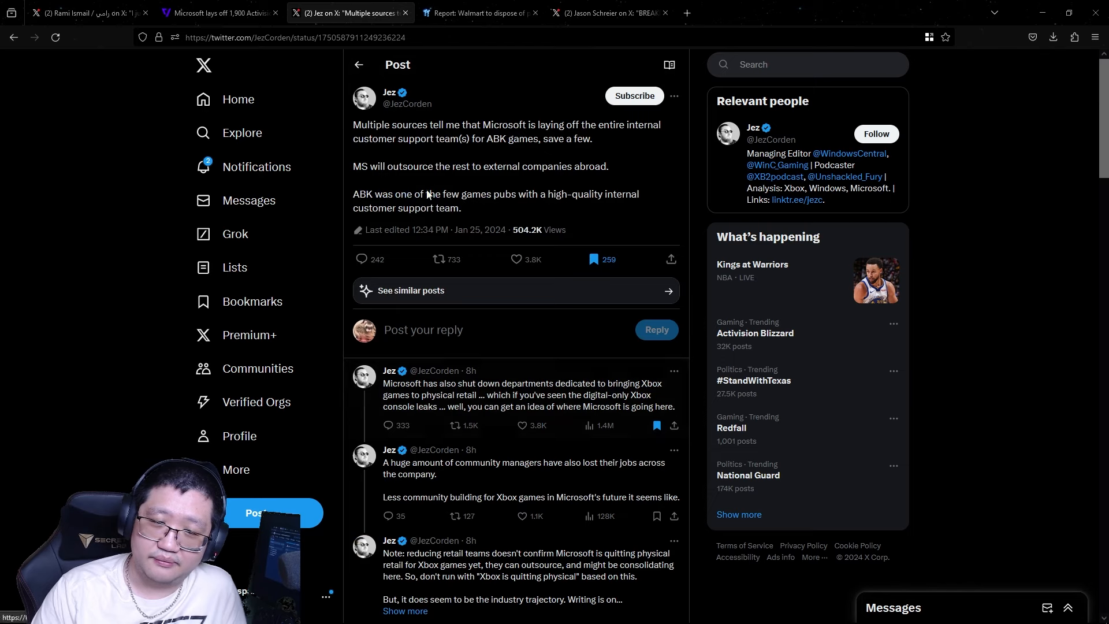
mouse_move(1003, 426)
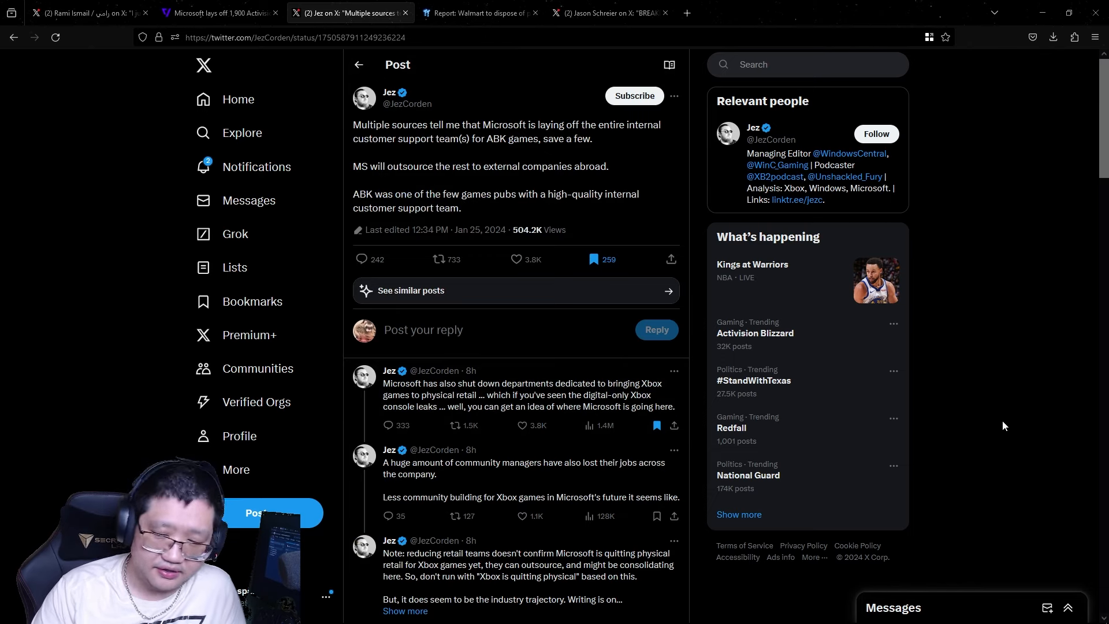